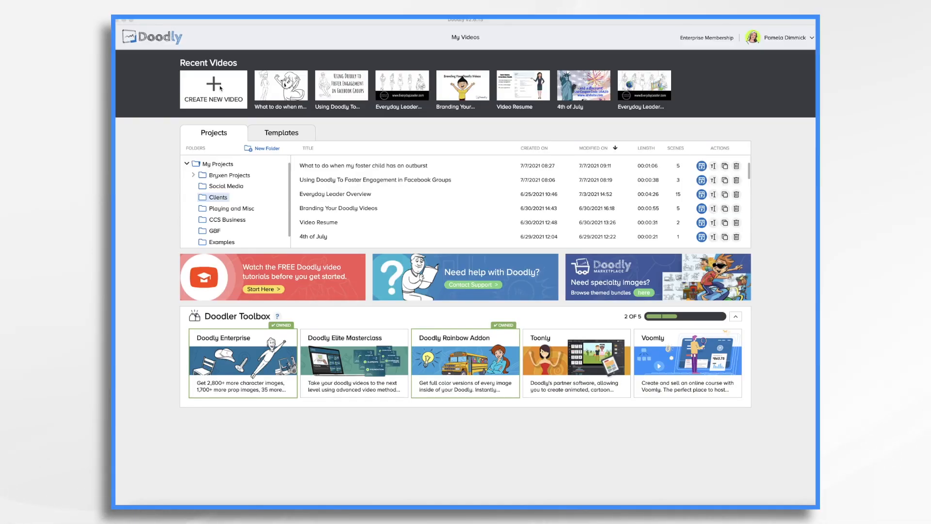
Step: Create a new whiteboard video titled 'Thank You Email' at 1080p resolution
click(212, 89)
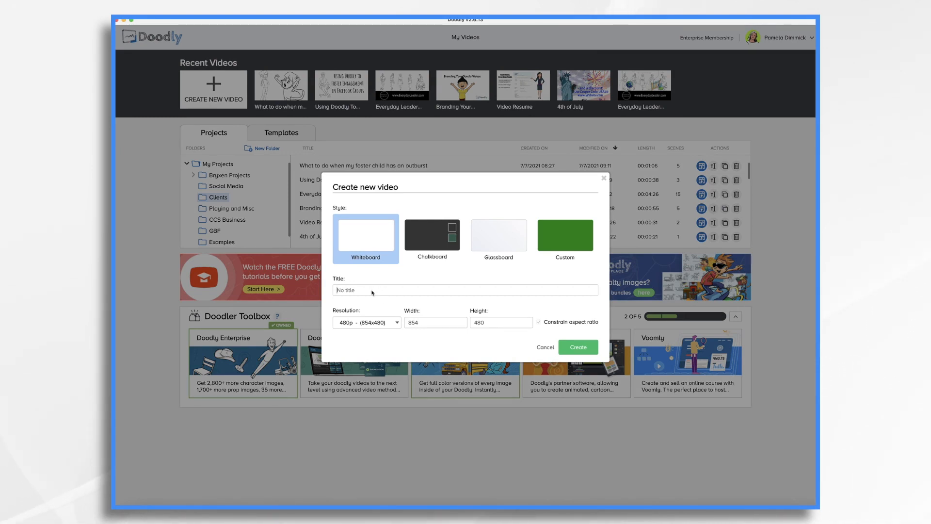
text(Thank You)
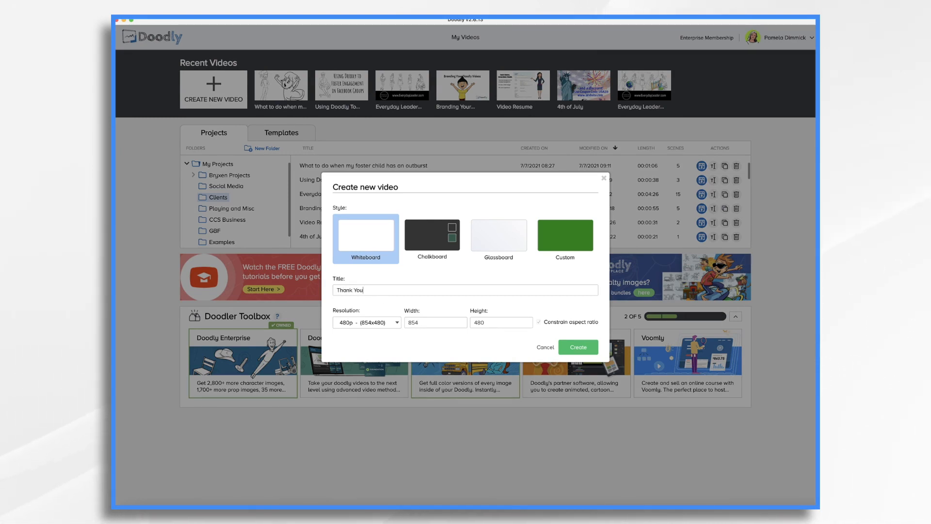
text(Email)
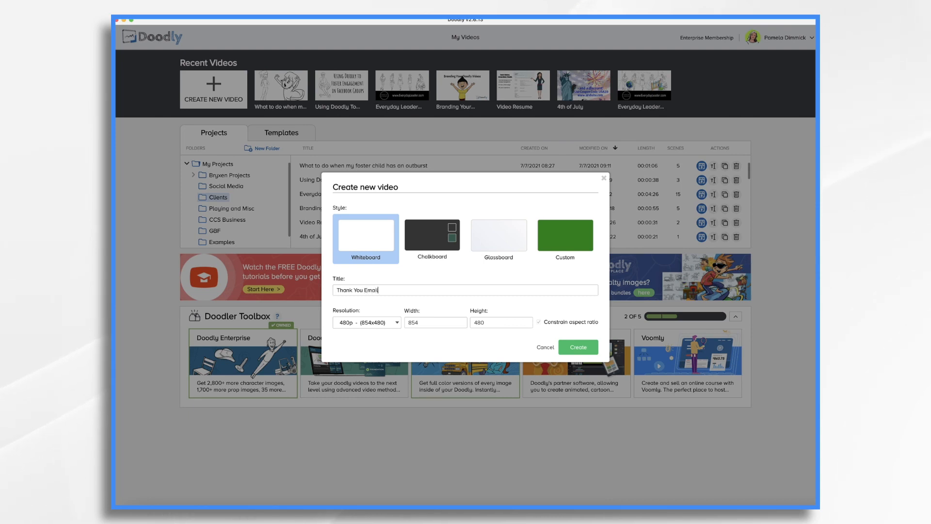
click(367, 322)
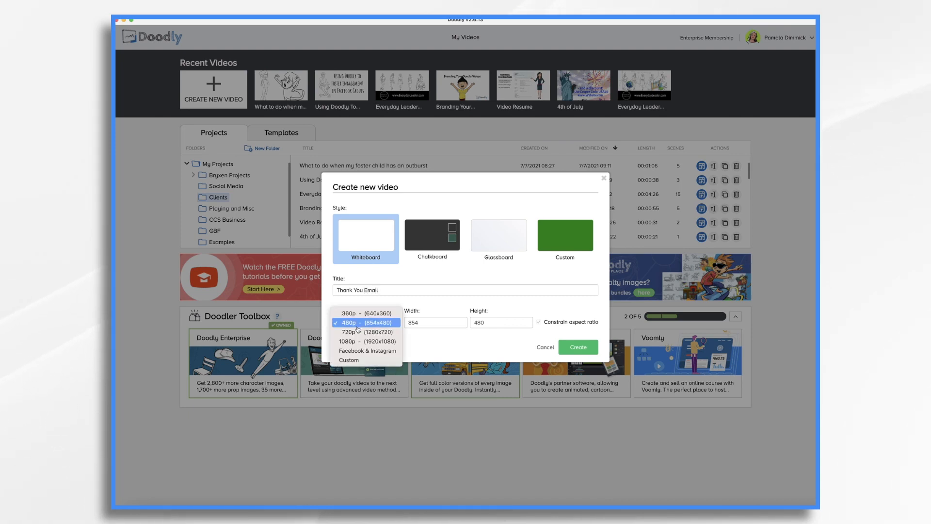
click(368, 342)
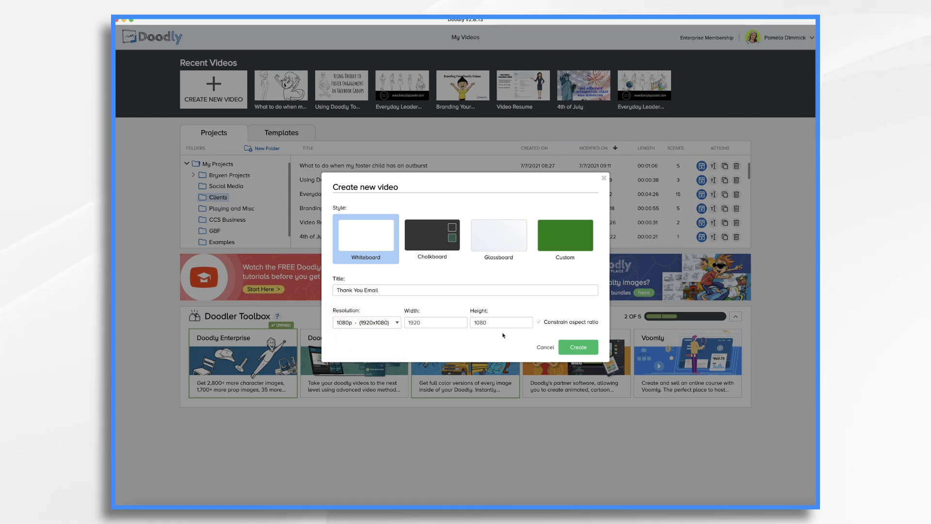
click(577, 347)
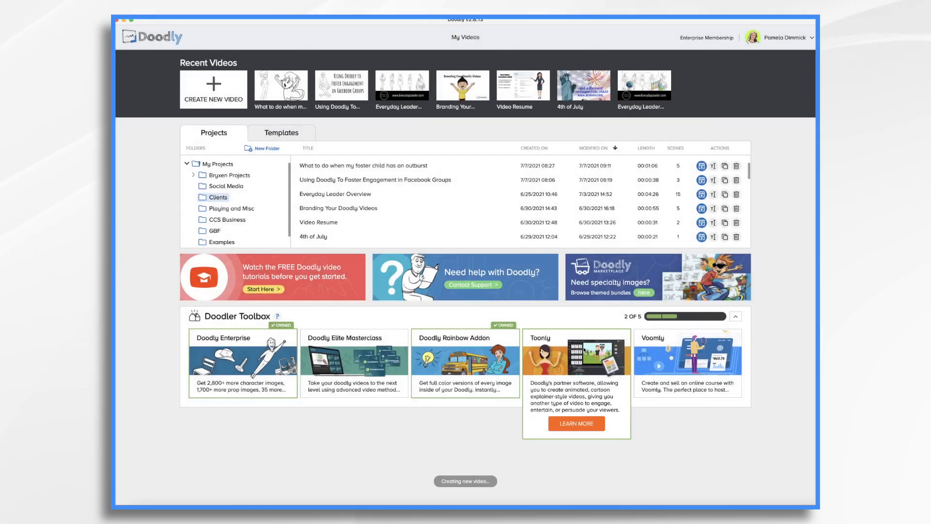
Step: Let the Thank You Email video open in the editor with its empty scene
click(212, 89)
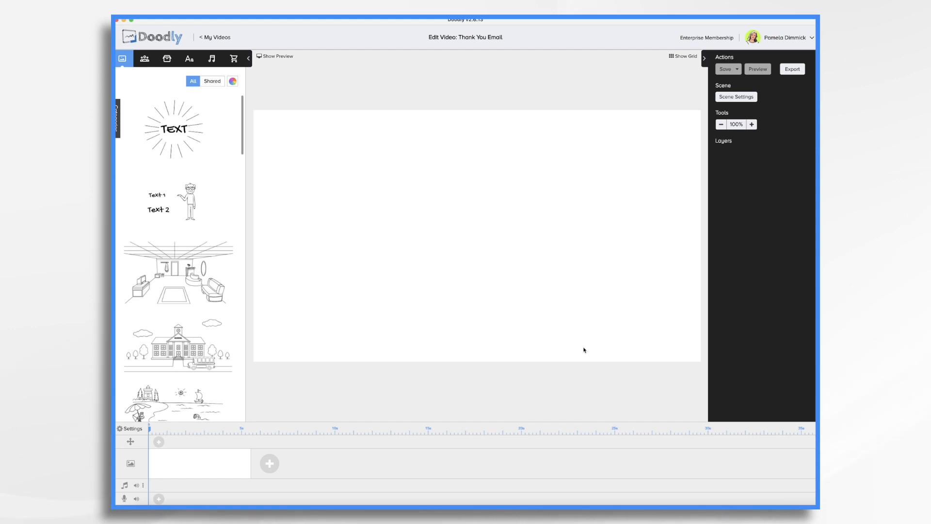
Step: Add the voice-over audio recording to the narration track below the blank scene
drag(506, 124, 444, 242)
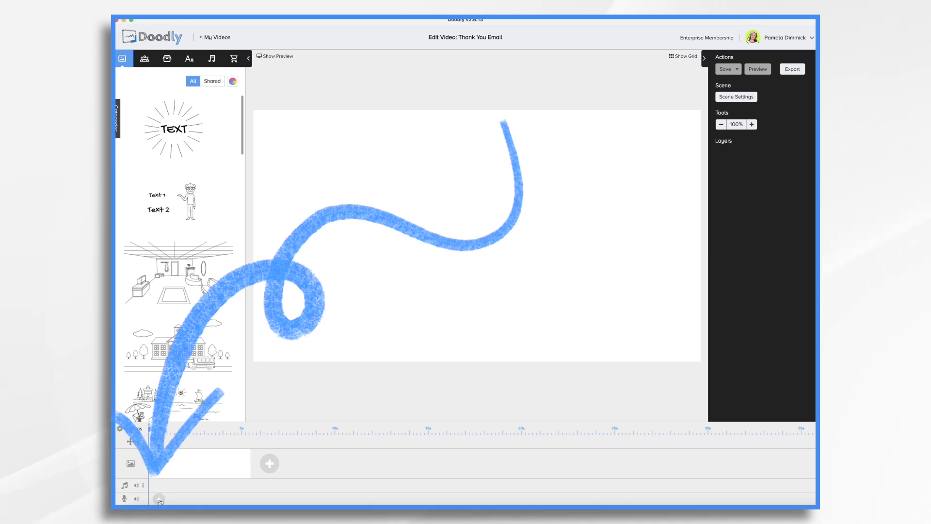
click(158, 498)
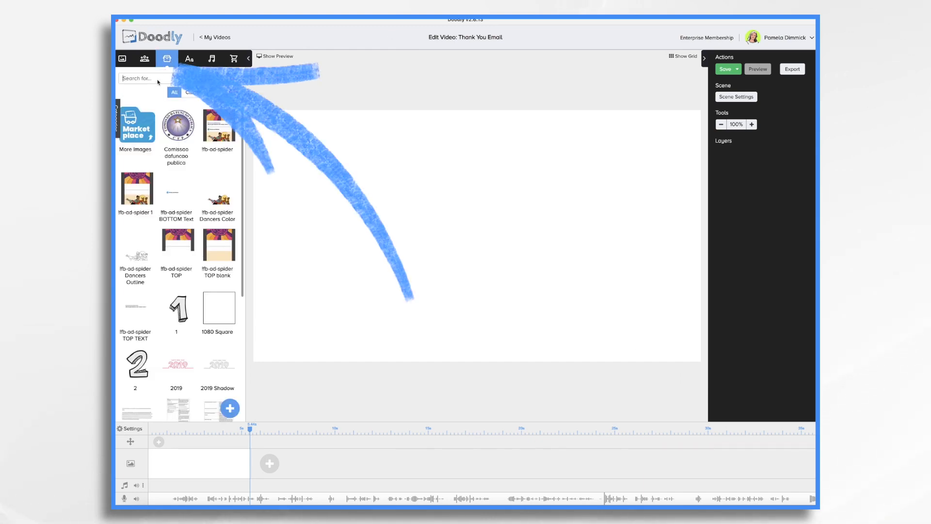
Step: Add a hand-held phone image and word-wrapped text 'Thank you for downloading our app.', then save
text(phone)
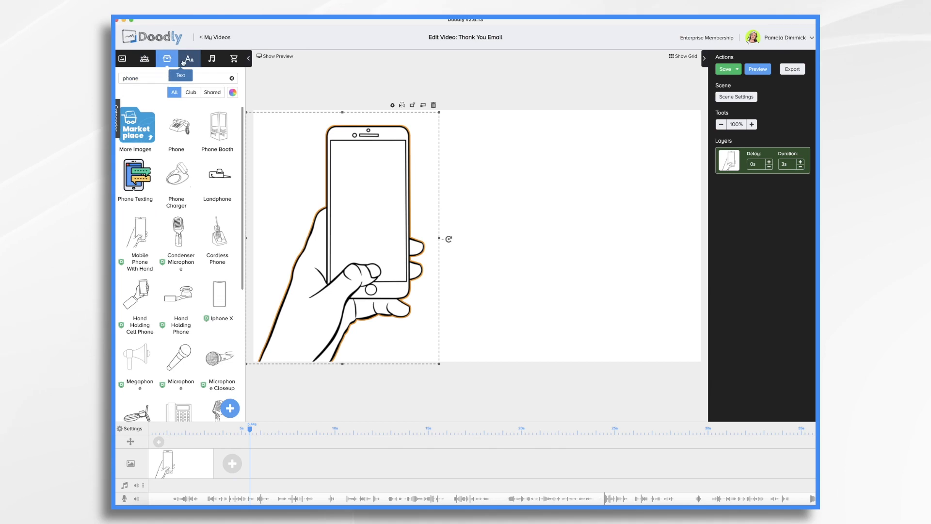
click(189, 58)
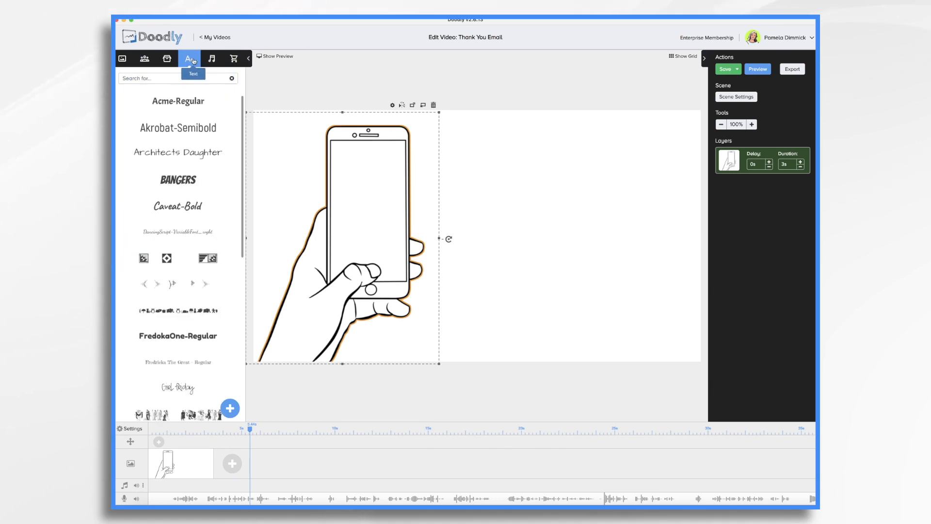
click(178, 128)
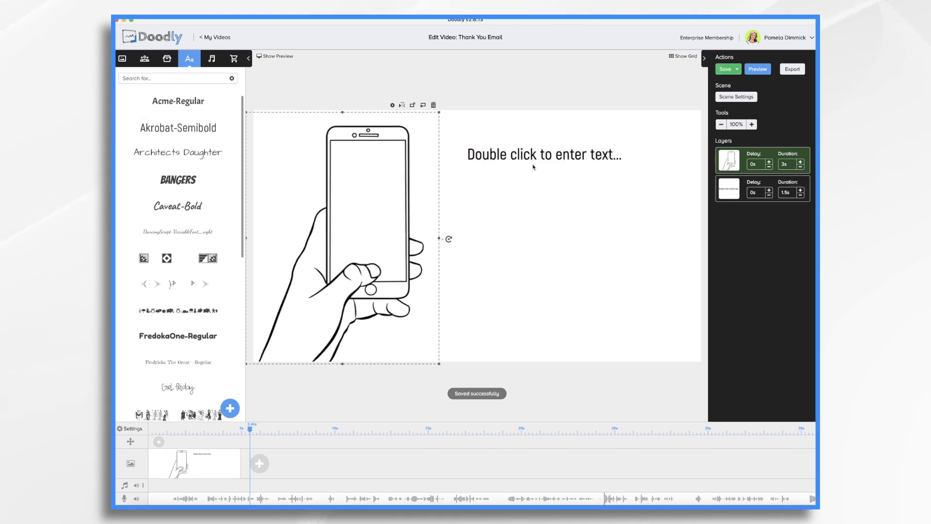
double_click(543, 155)
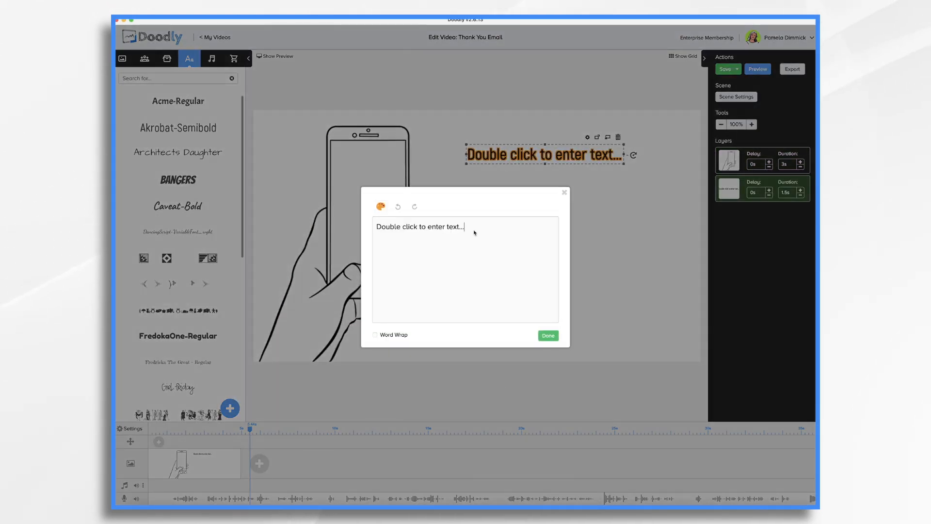
click(375, 335)
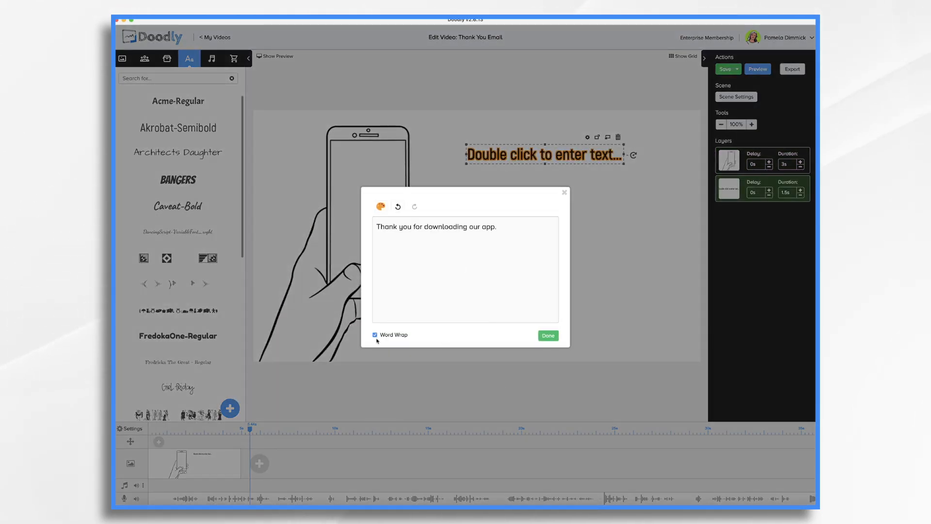
click(548, 335)
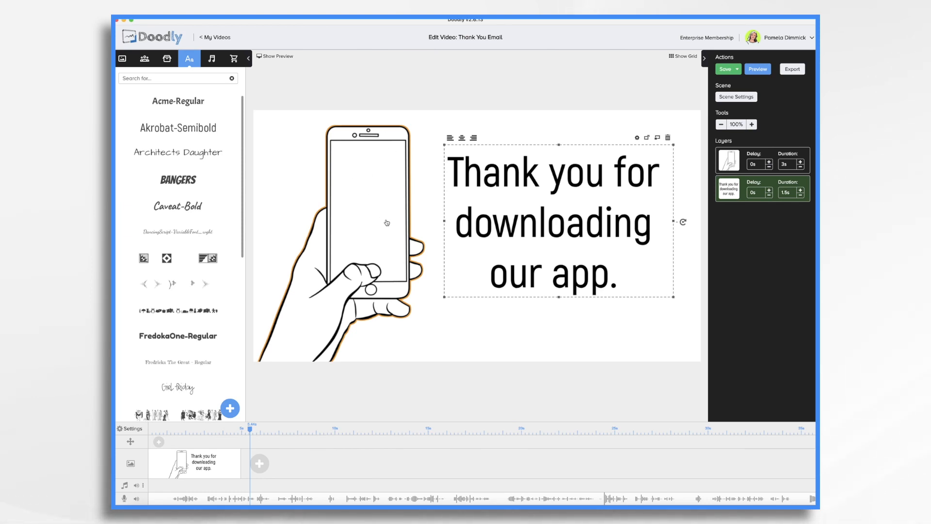
click(724, 69)
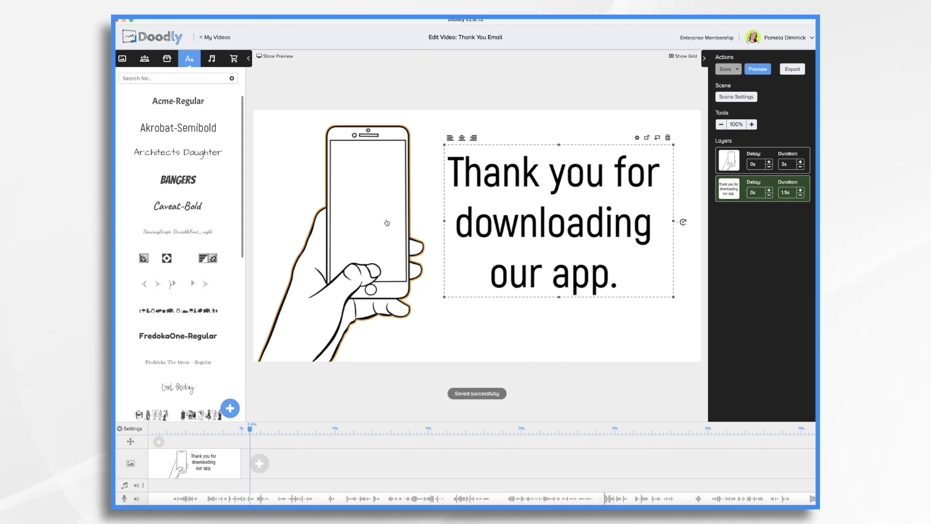
Step: Add the Janet Holding Groceries character inside the phone screen
click(167, 58)
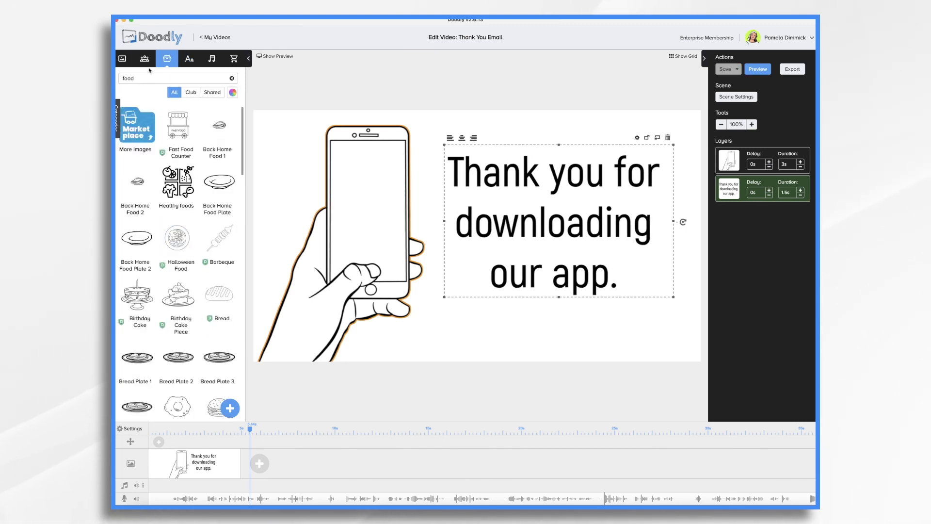
click(145, 58)
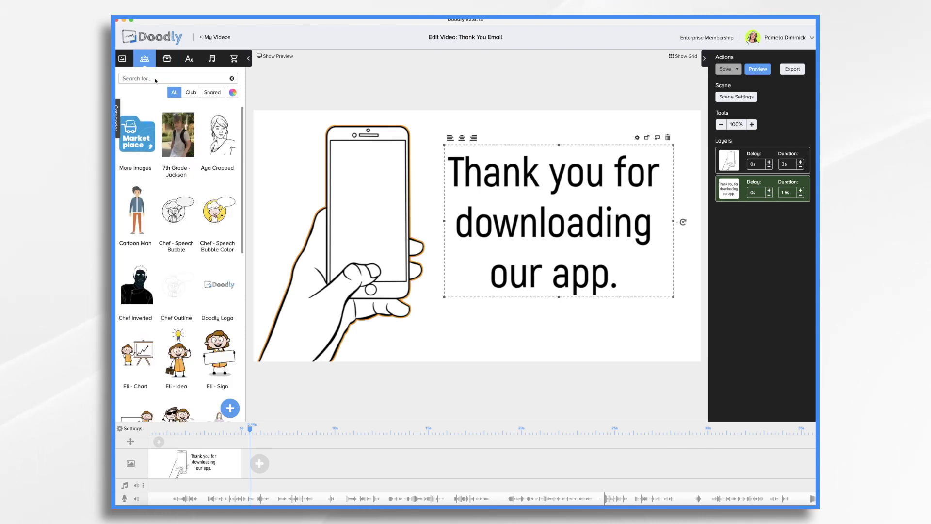
text(groc)
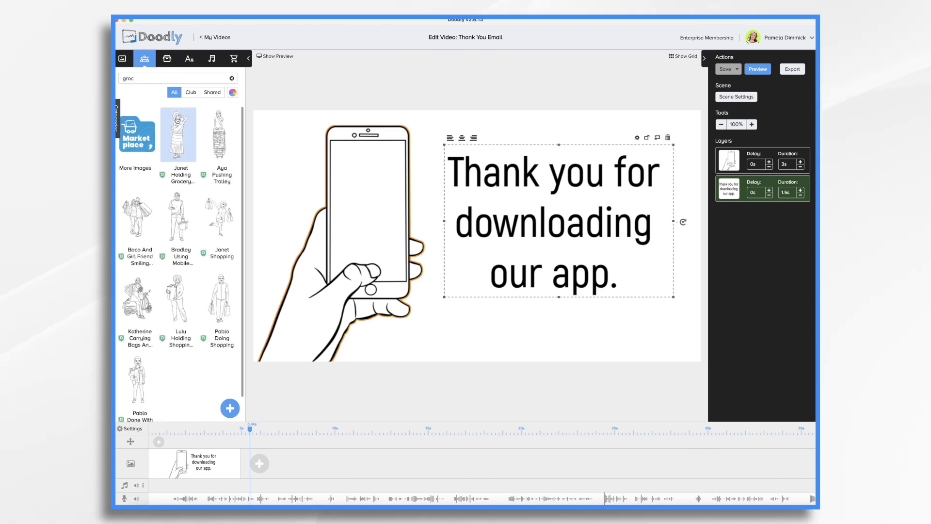
click(179, 135)
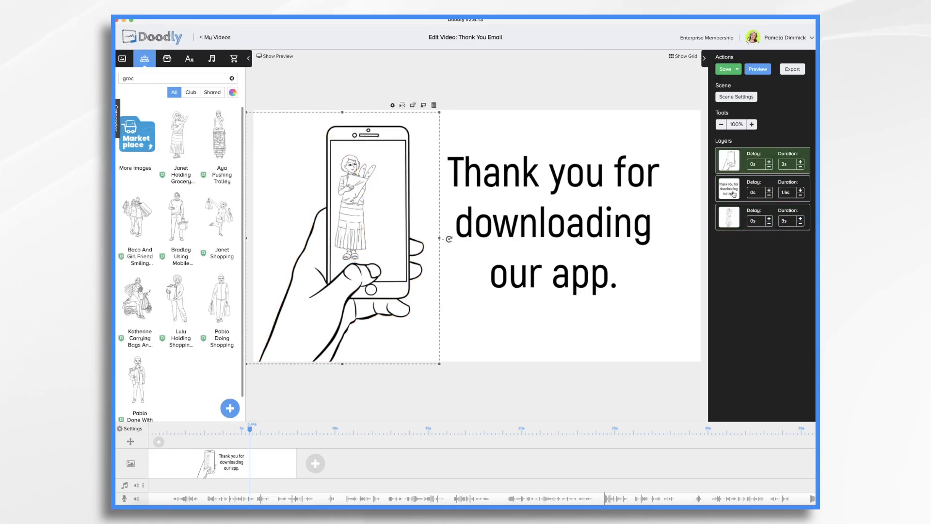
Step: Move the text layer to draw first and set the phone to 2.5 s, the woman to 2 s
click(551, 223)
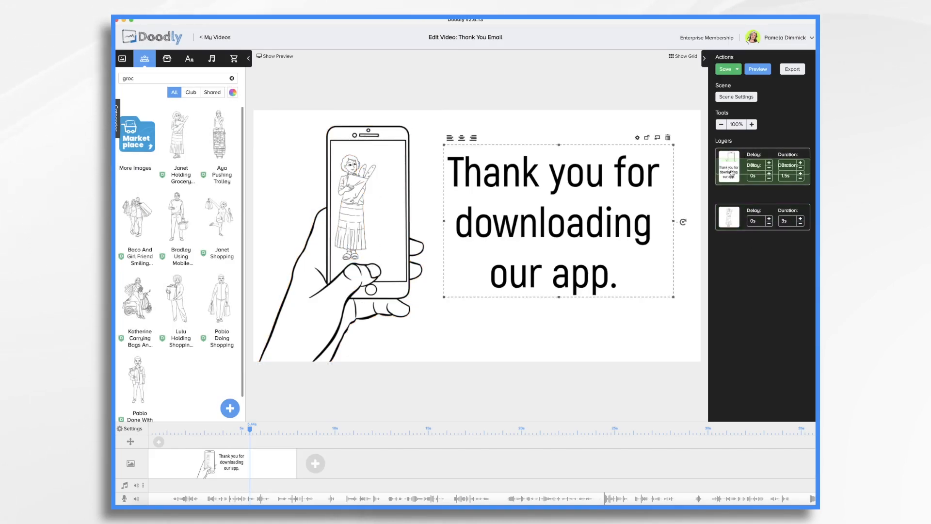
click(726, 69)
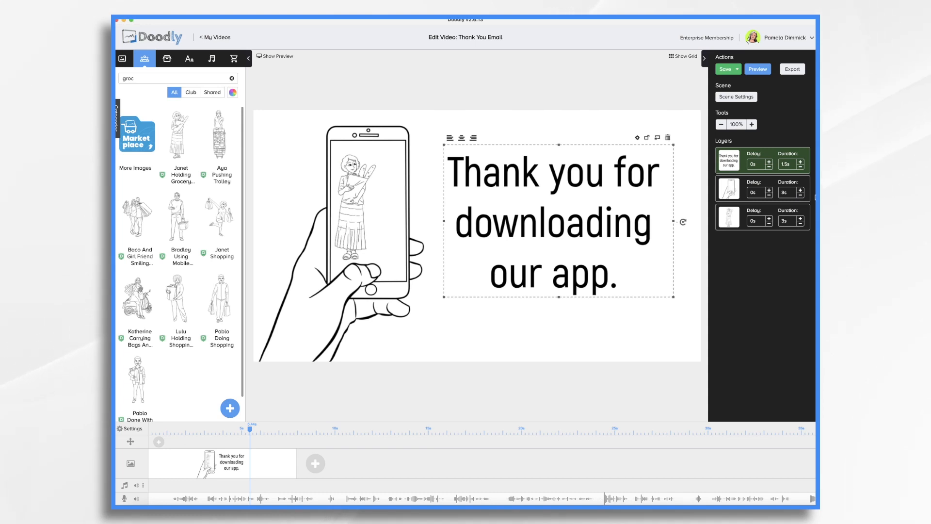
click(801, 194)
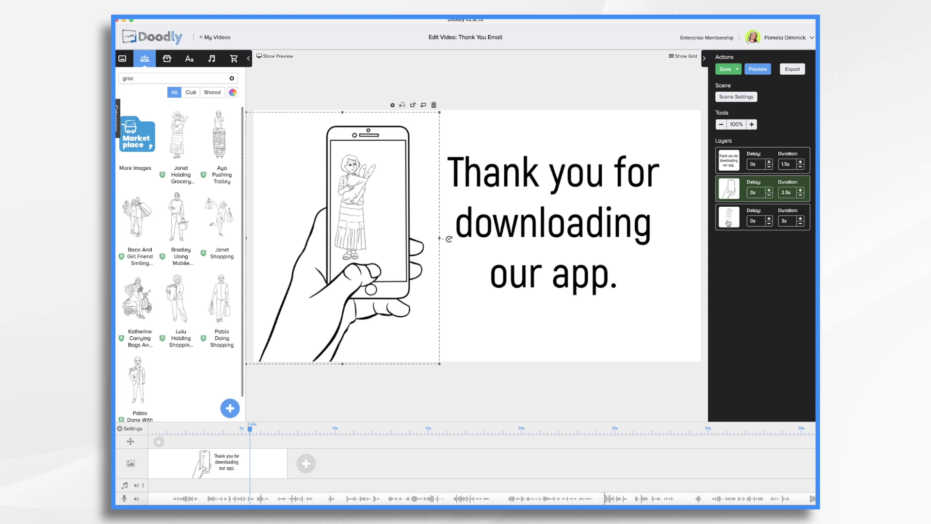
click(727, 220)
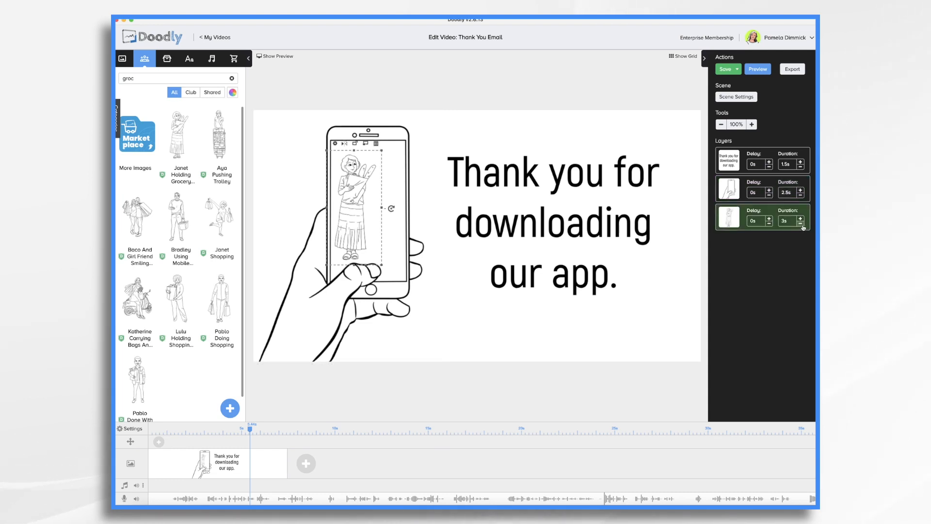
click(800, 224)
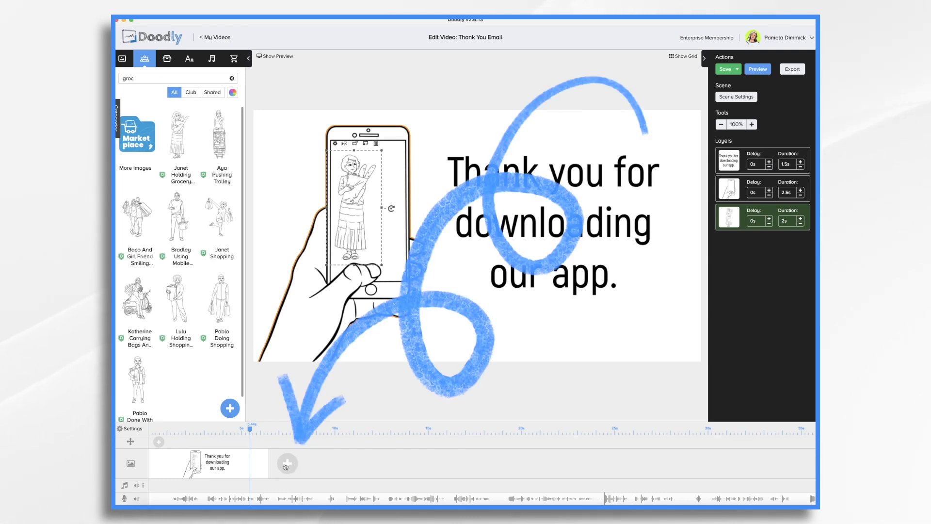
Step: Add a second blank scene with a phone prop enlarged to fill the canvas height
click(286, 465)
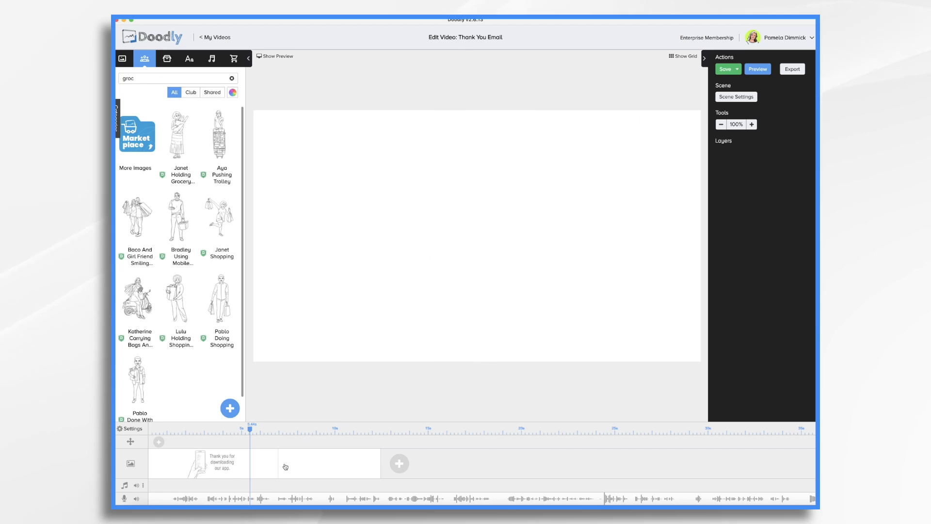
click(167, 58)
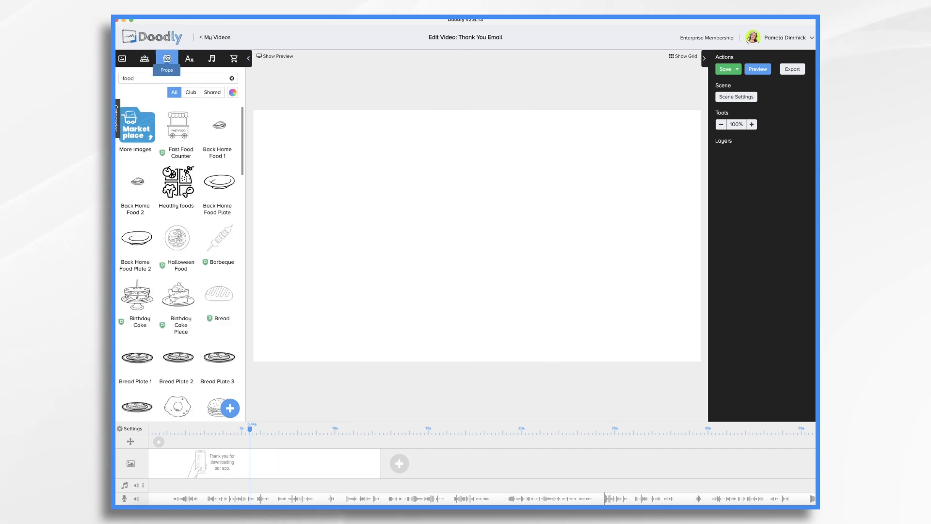
key(Backspace)
text(phone)
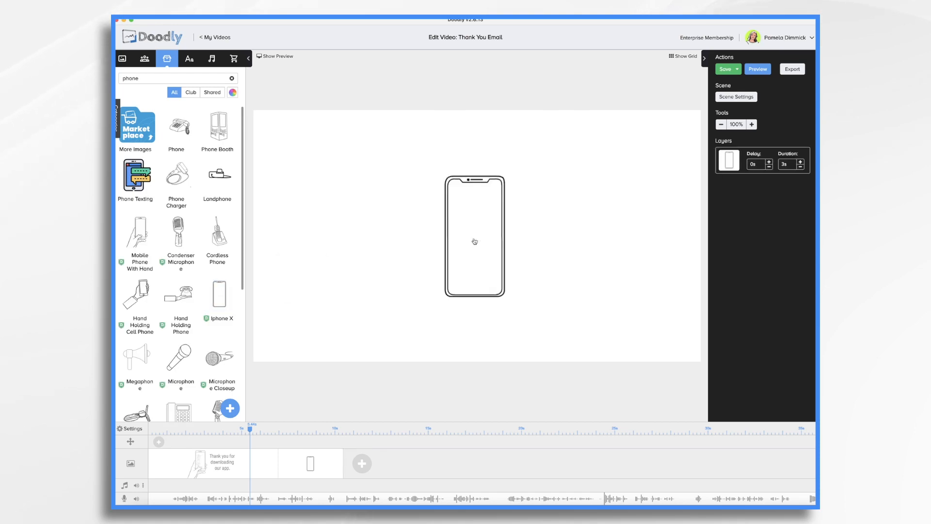
click(475, 238)
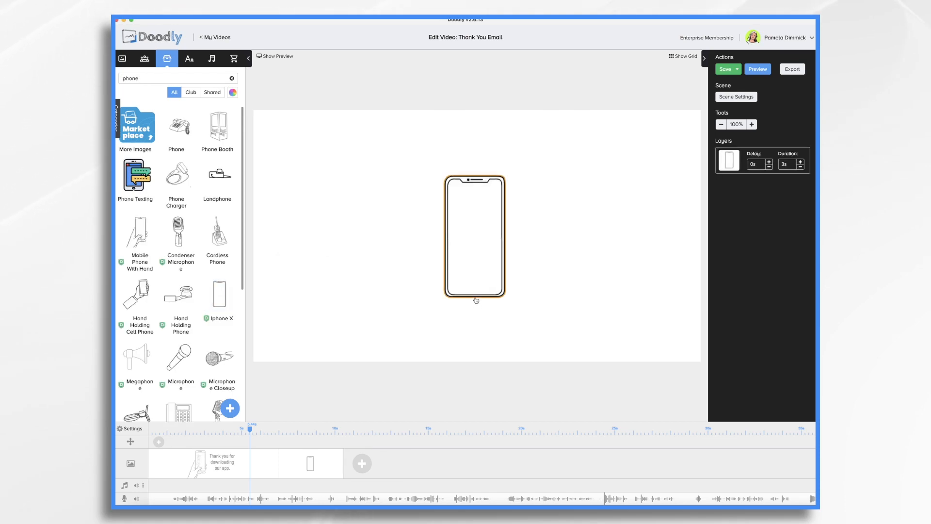
drag(475, 300, 468, 382)
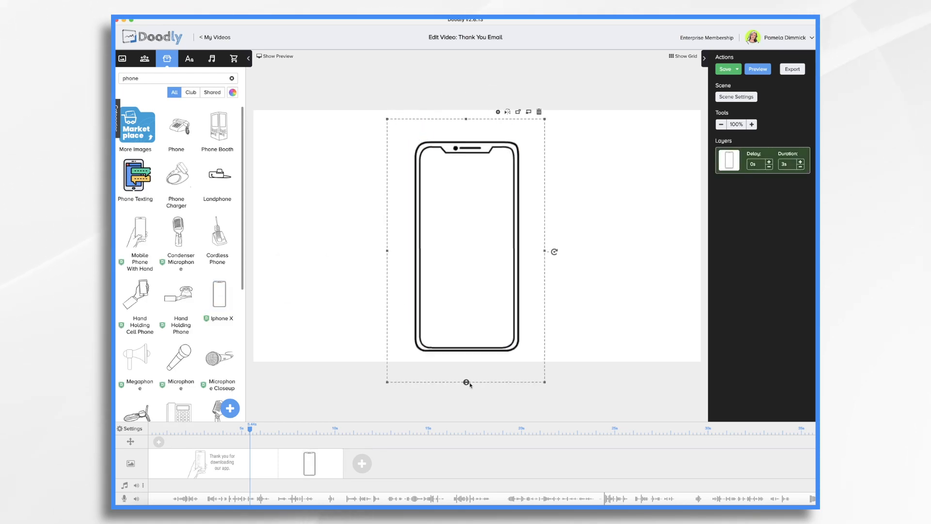
Step: Add the caption 'No numbers or special characters required' beside the phone and review the scene settings
click(189, 58)
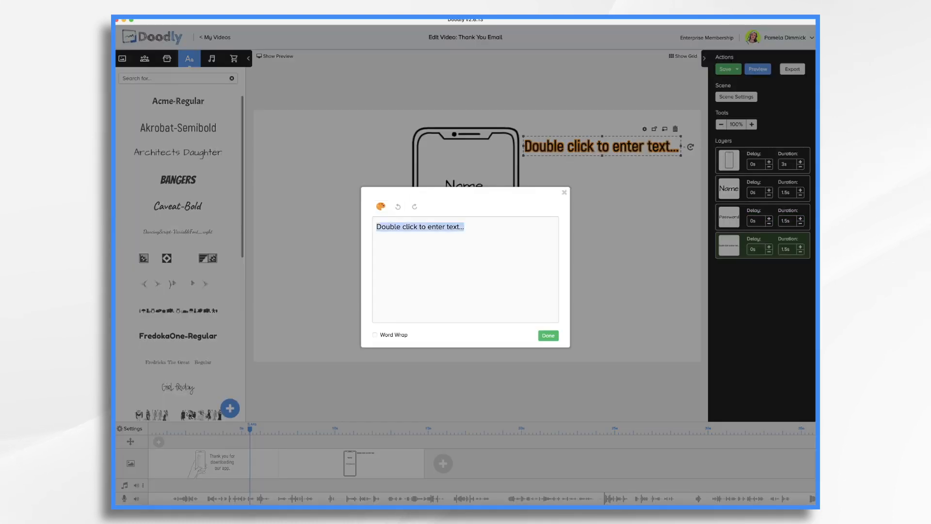
text(No numbers or special characters required)
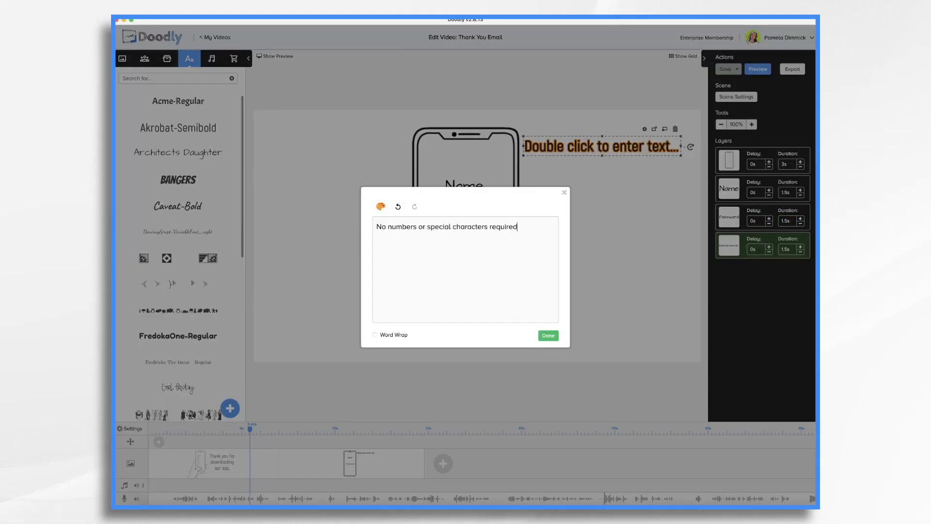
click(548, 336)
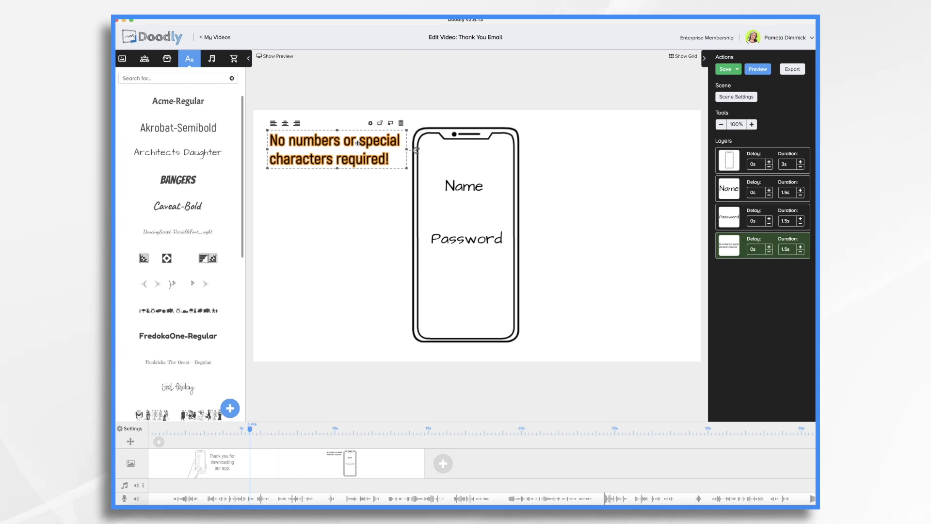
click(592, 184)
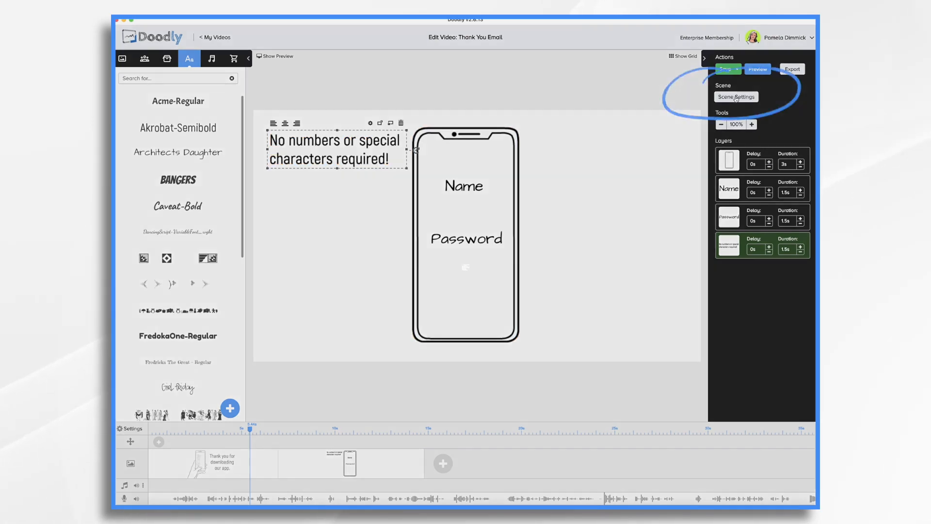
click(736, 97)
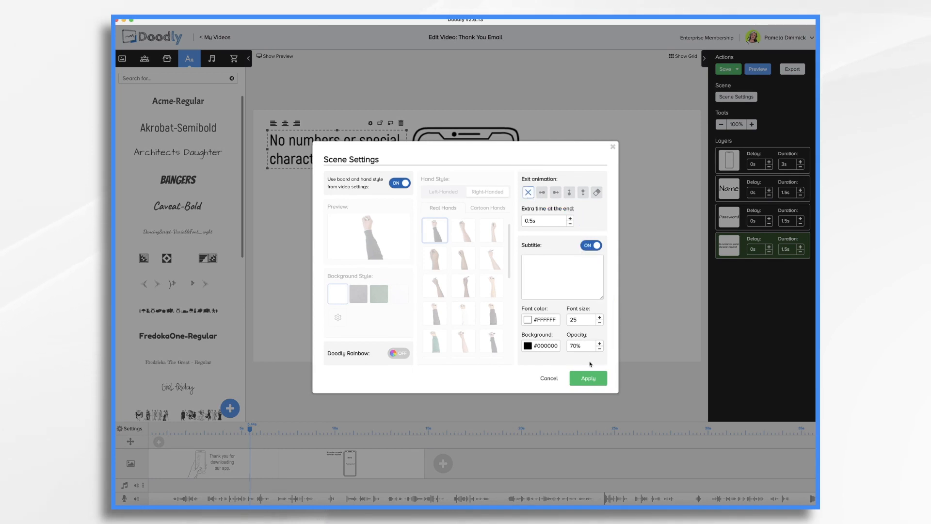
click(588, 378)
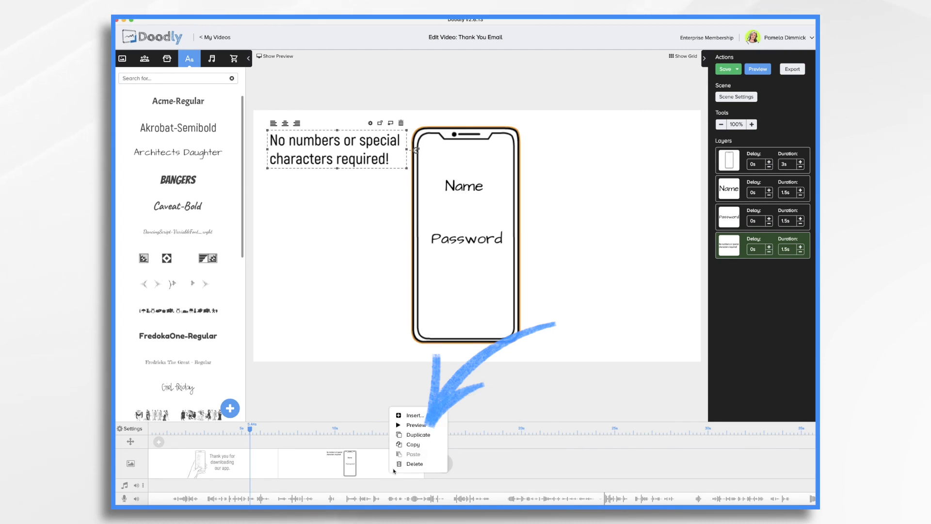
mouse_move(418, 435)
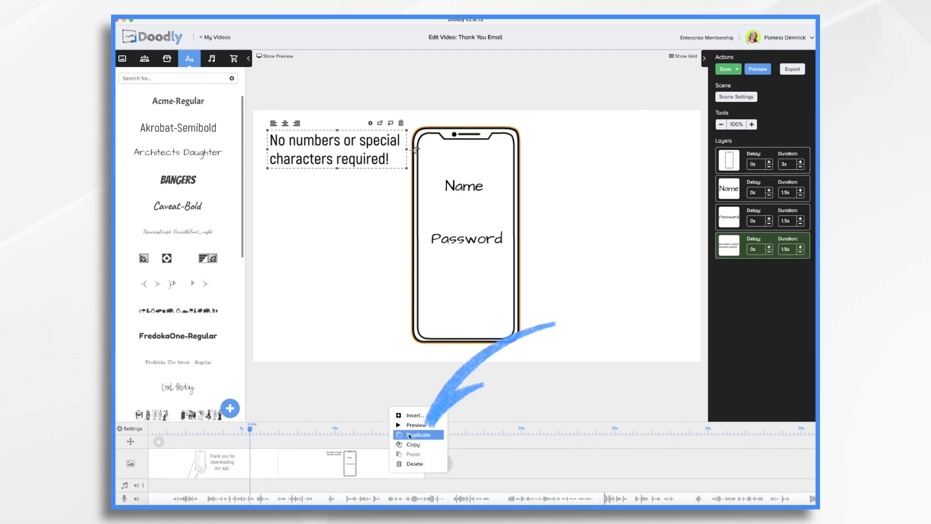
Step: Duplicate the phone scene into a third scene and save the project
click(417, 434)
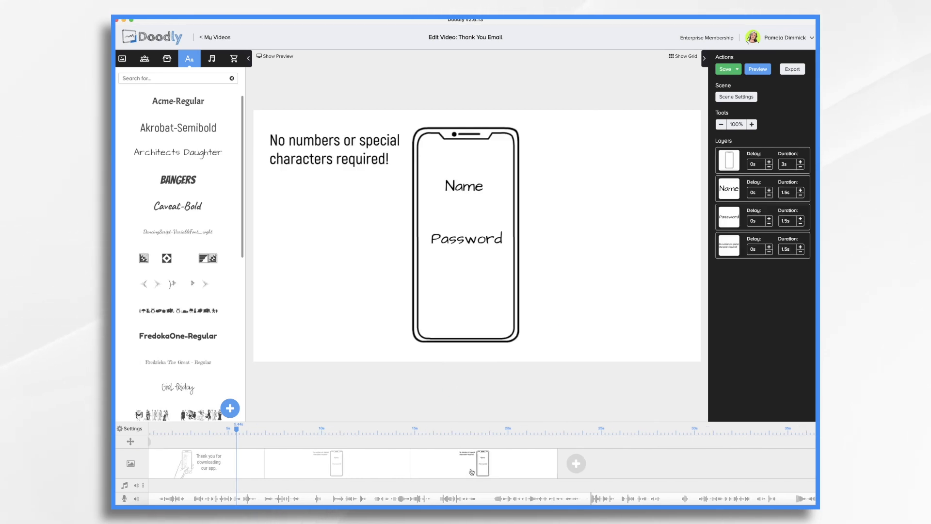
click(725, 68)
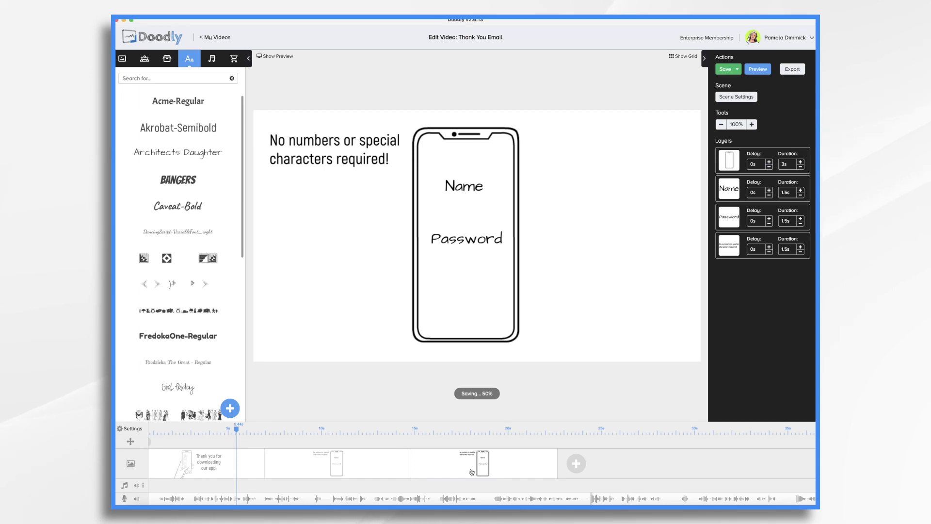
click(725, 69)
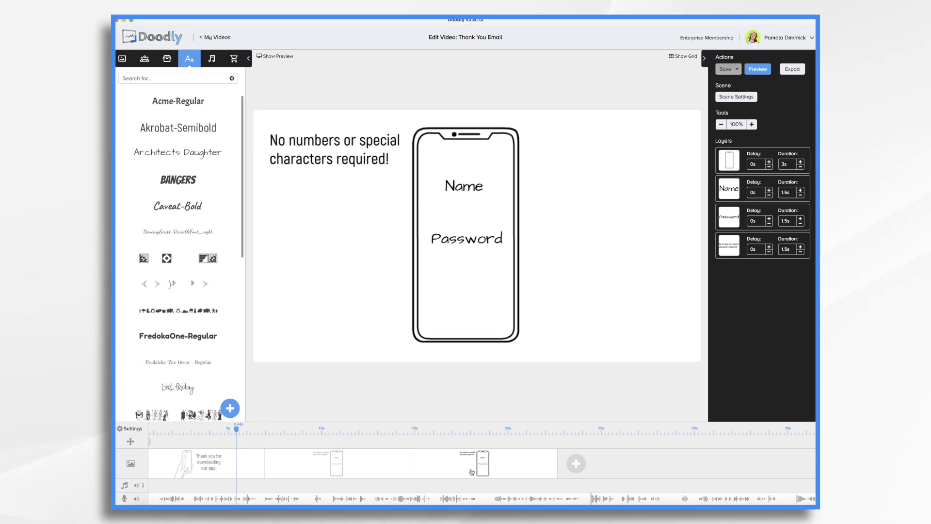
click(465, 186)
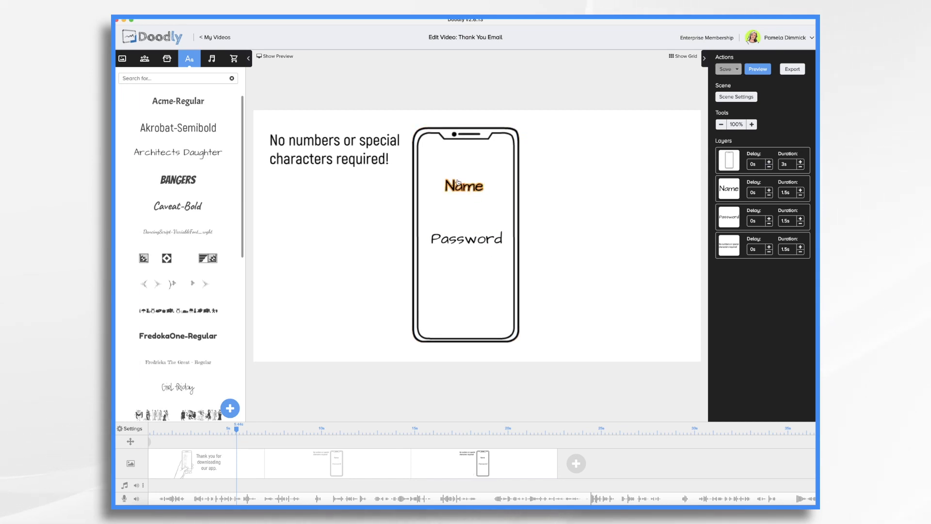
click(467, 238)
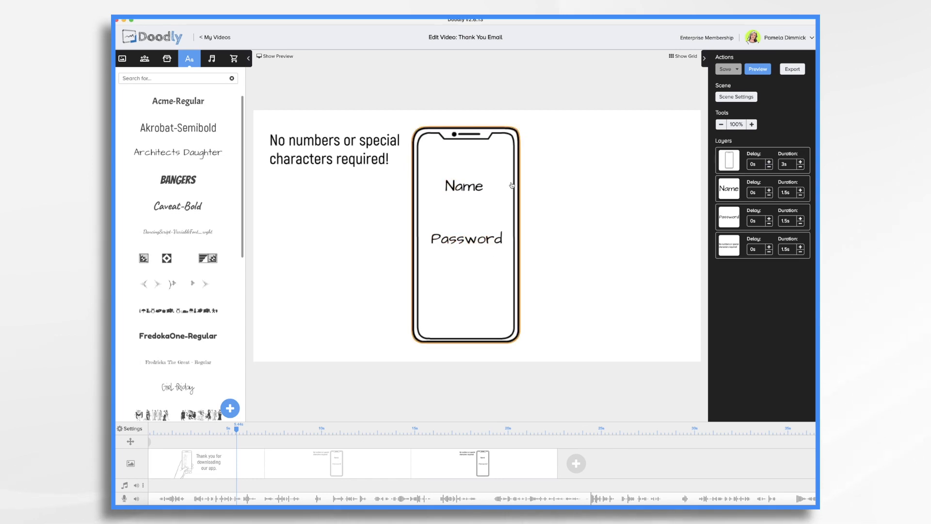
click(465, 186)
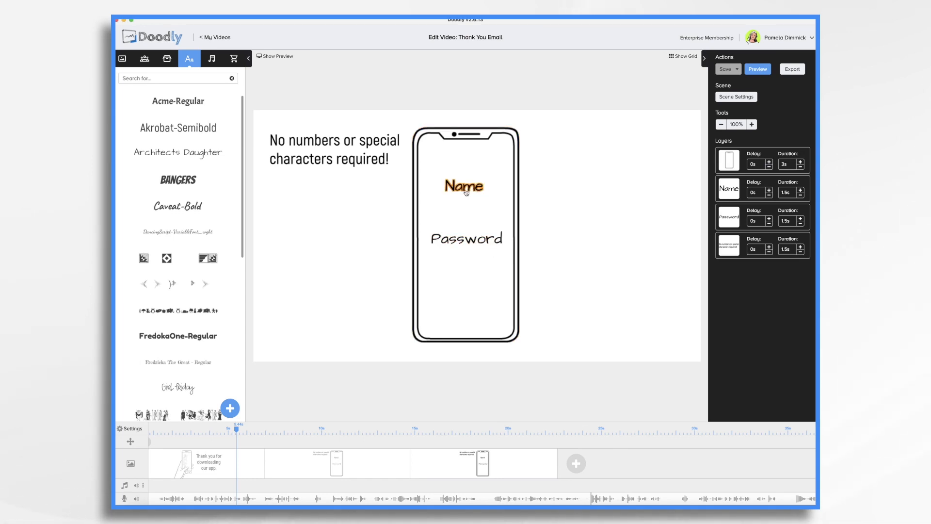
Step: Give the Name label an erase exit animation lasting 0.5 seconds
click(465, 186)
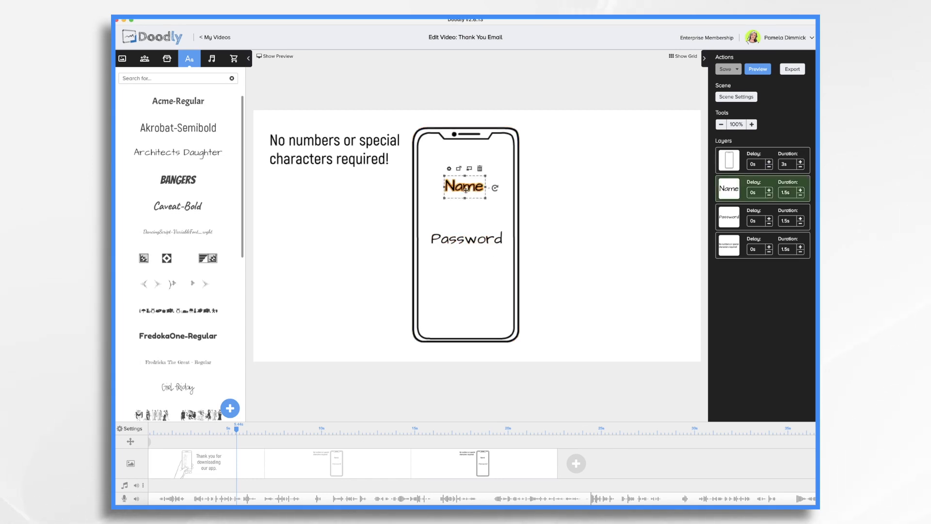
click(449, 168)
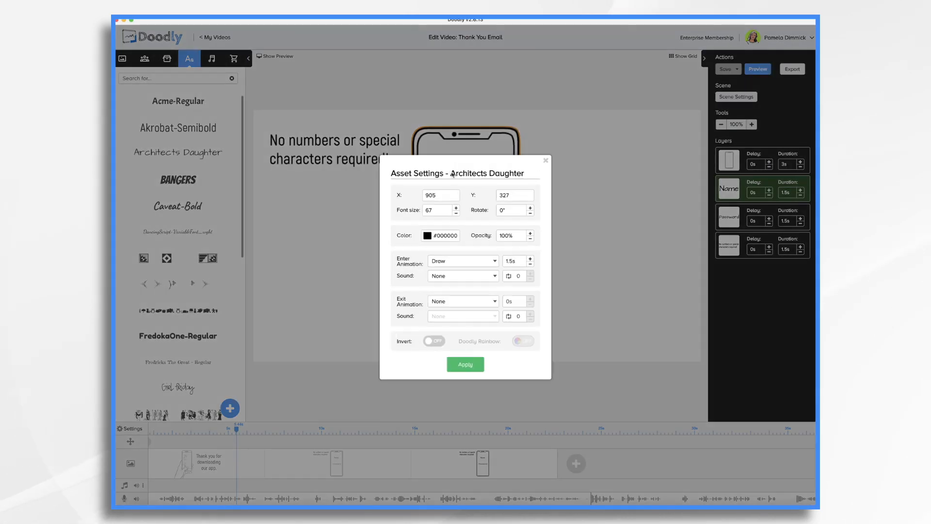
click(462, 300)
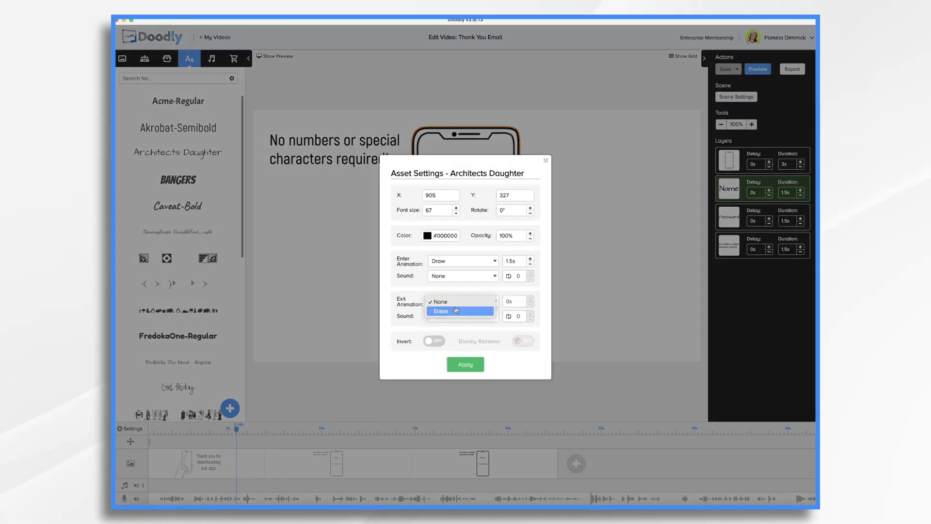
click(440, 312)
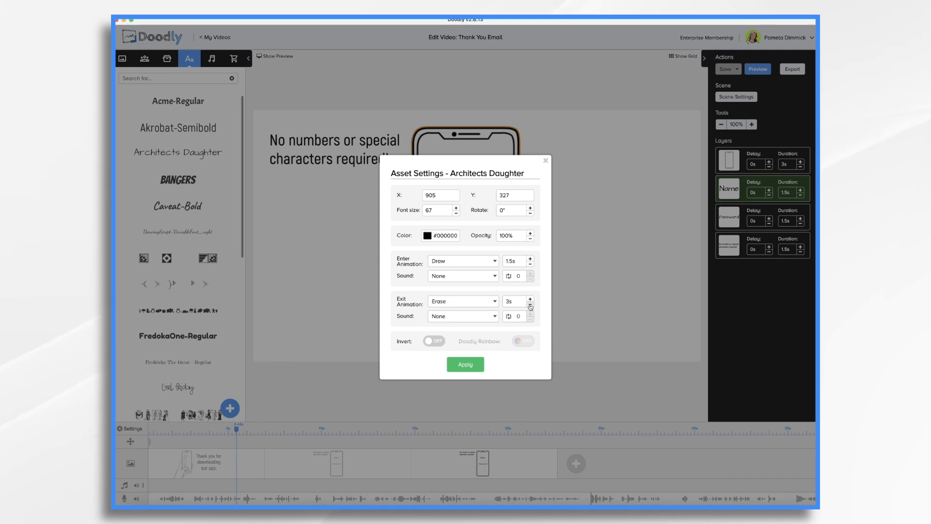
click(531, 303)
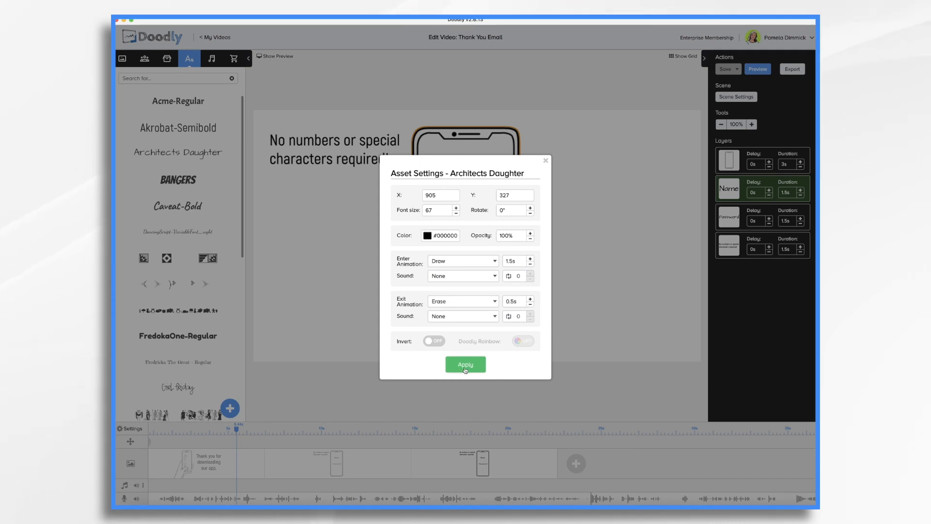
click(465, 364)
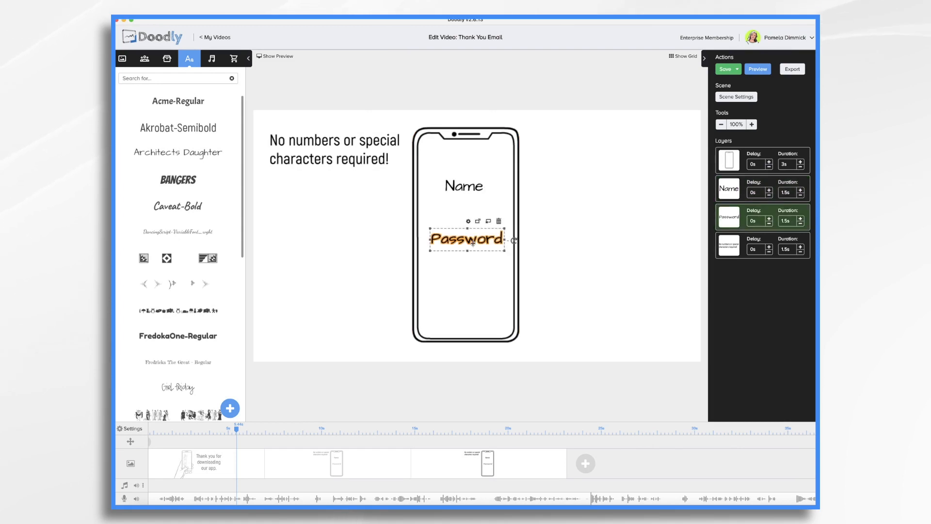
Step: Give the Password label an erase exit animation lasting 0.5 seconds
click(469, 222)
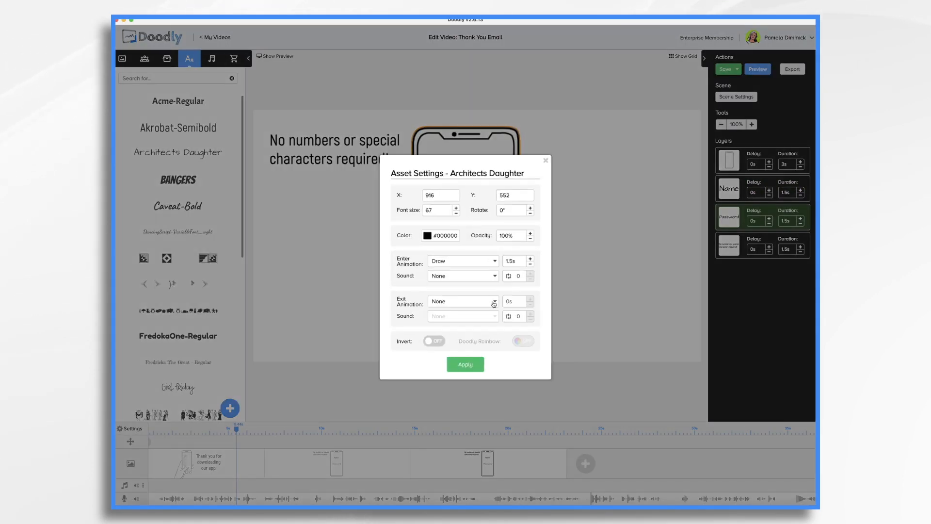
click(463, 300)
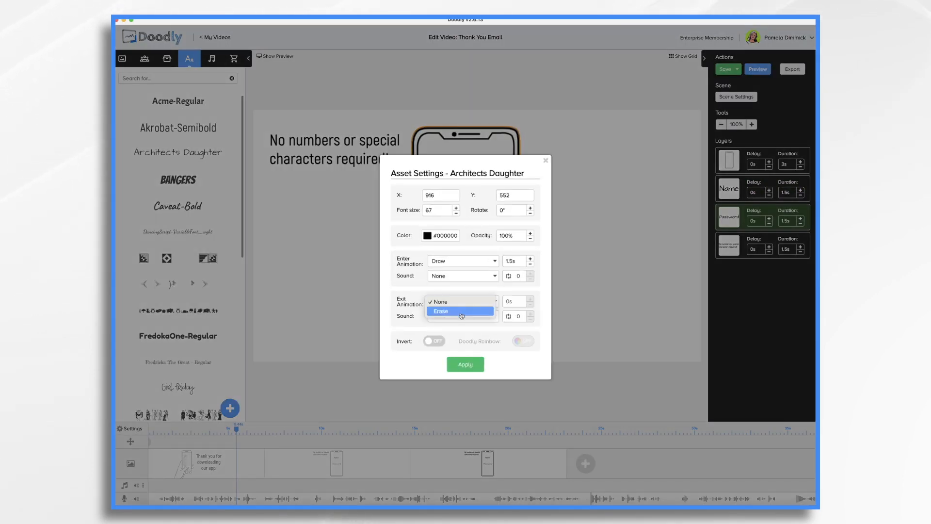
click(440, 311)
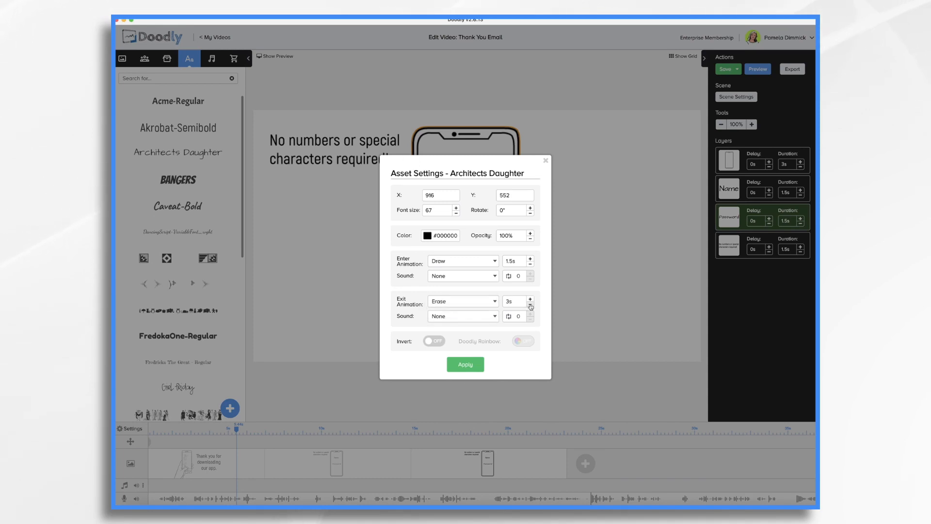
click(531, 304)
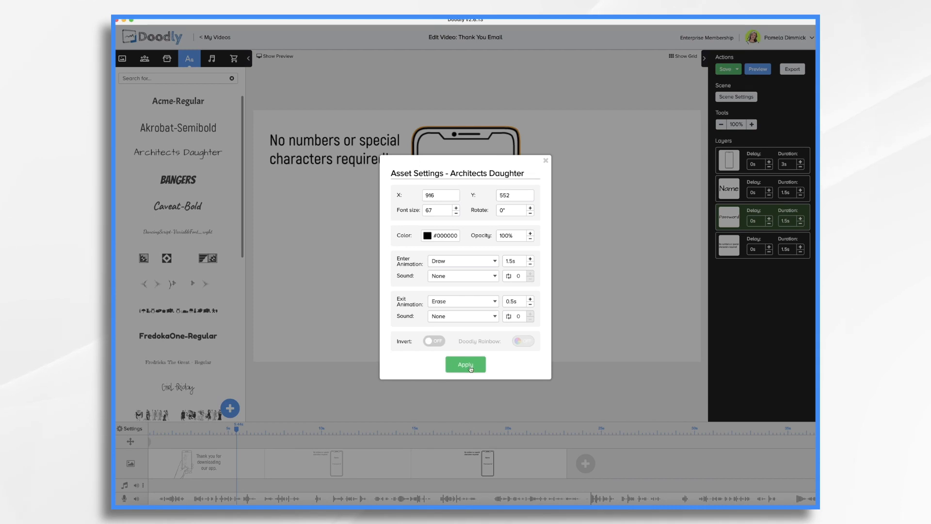
click(465, 364)
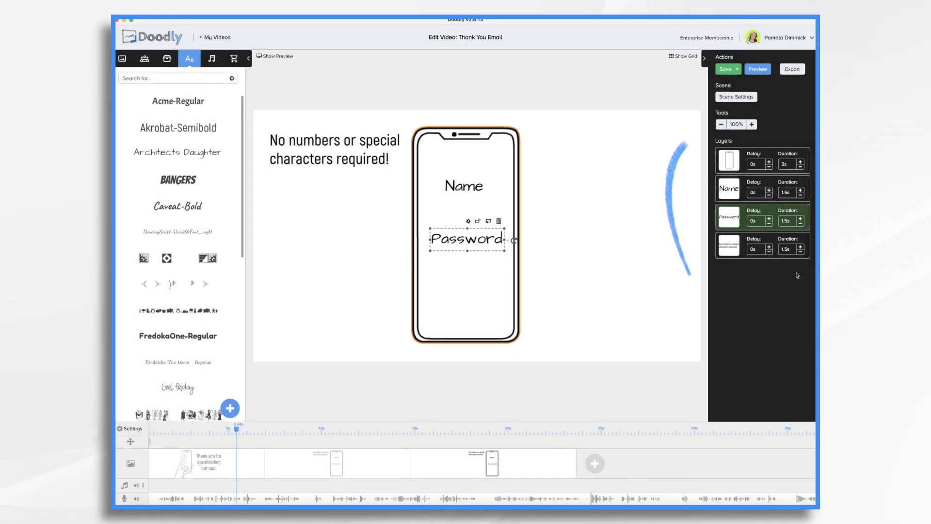
Step: Set the Password and Name layers' draw durations to 0 seconds
click(729, 161)
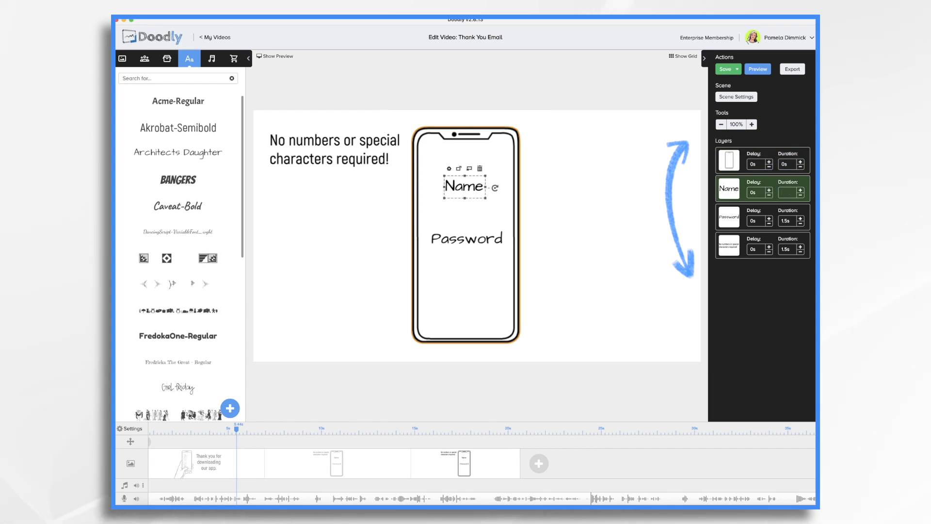
click(467, 239)
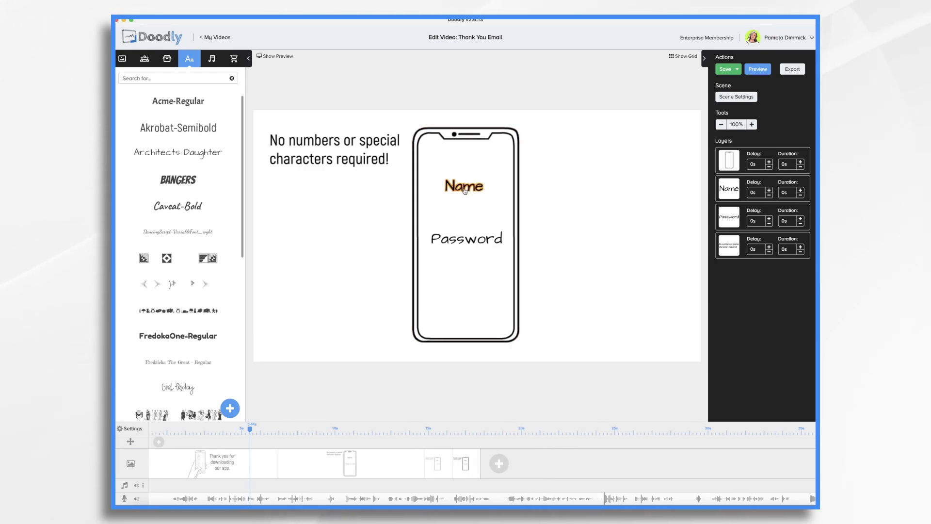
Step: Delete the Name and Password text from the phone, confirming the removal
click(465, 185)
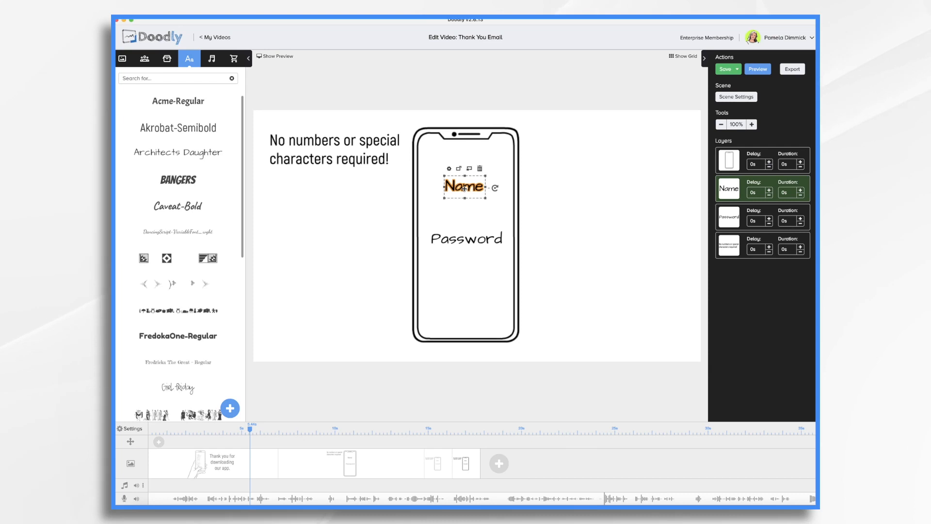
click(479, 168)
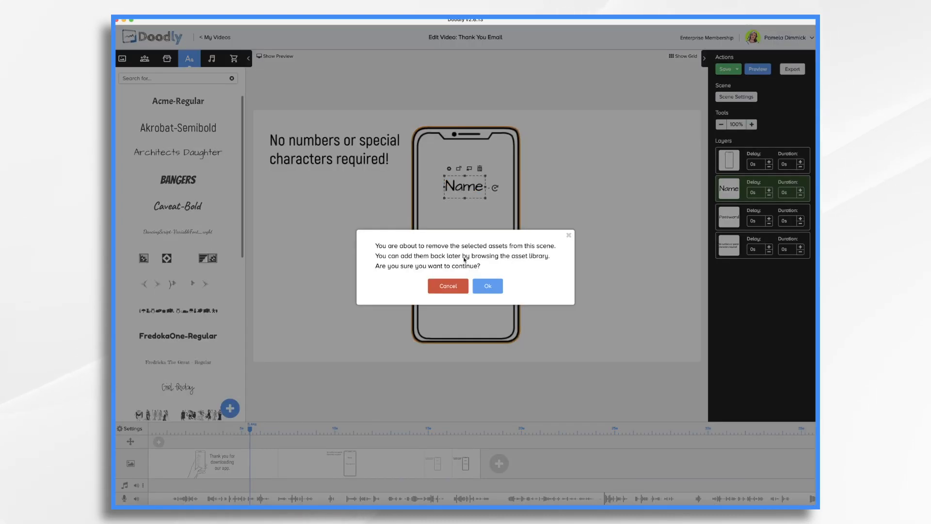
click(487, 286)
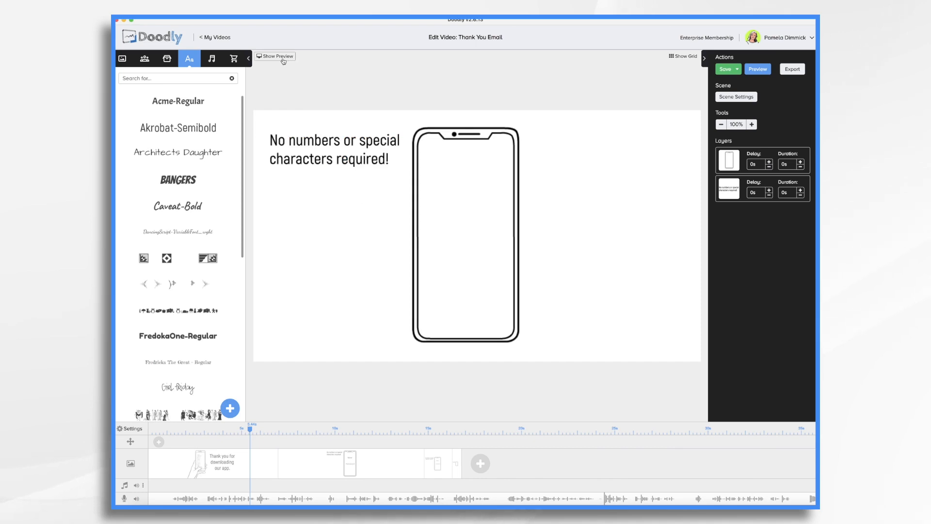
Step: Play the phone scene's 16-second preview to the end and return to editing
click(274, 56)
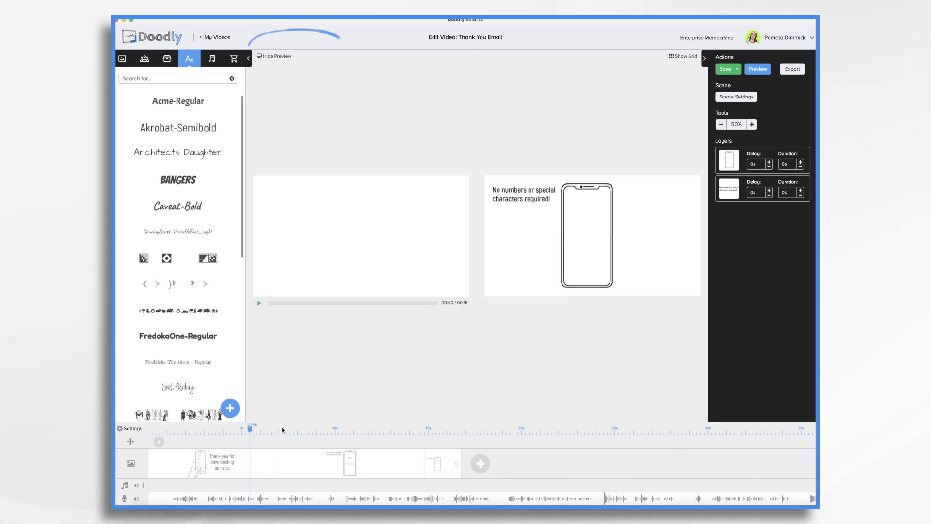
click(259, 303)
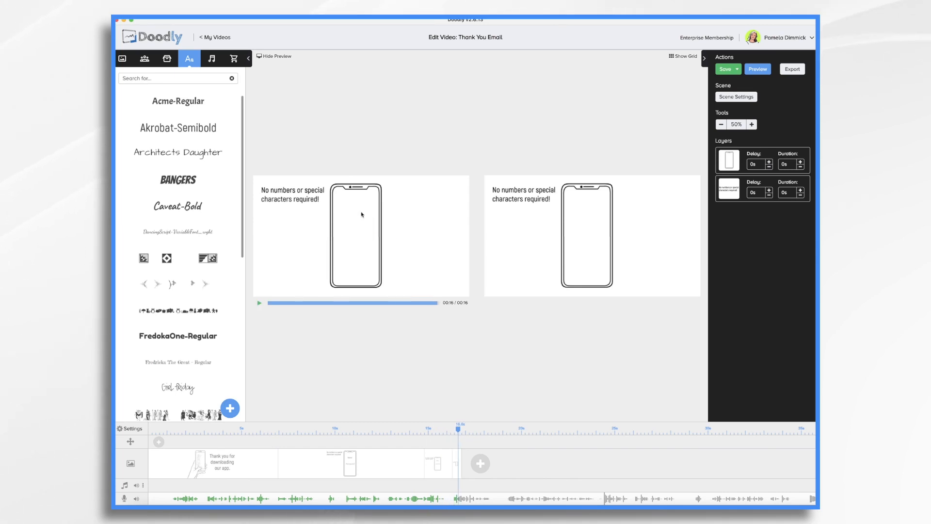
mouse_move(390, 380)
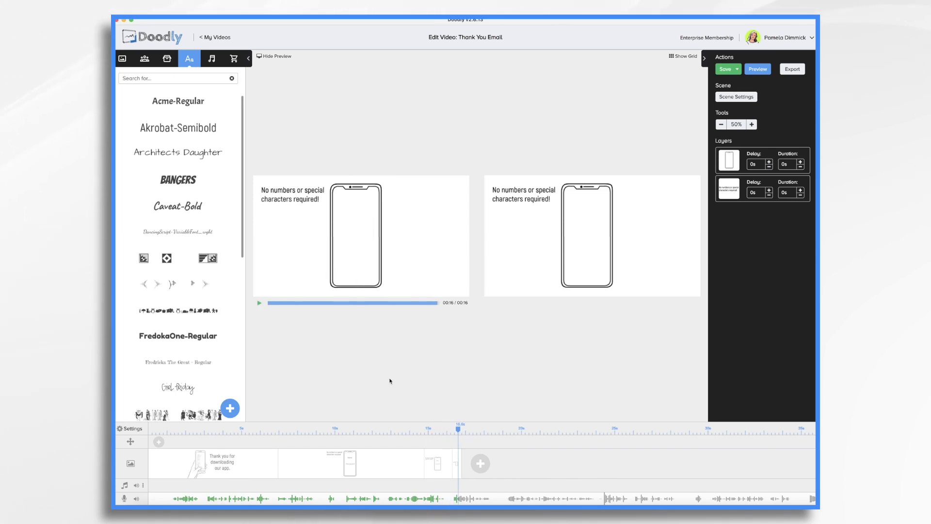
mouse_move(351, 470)
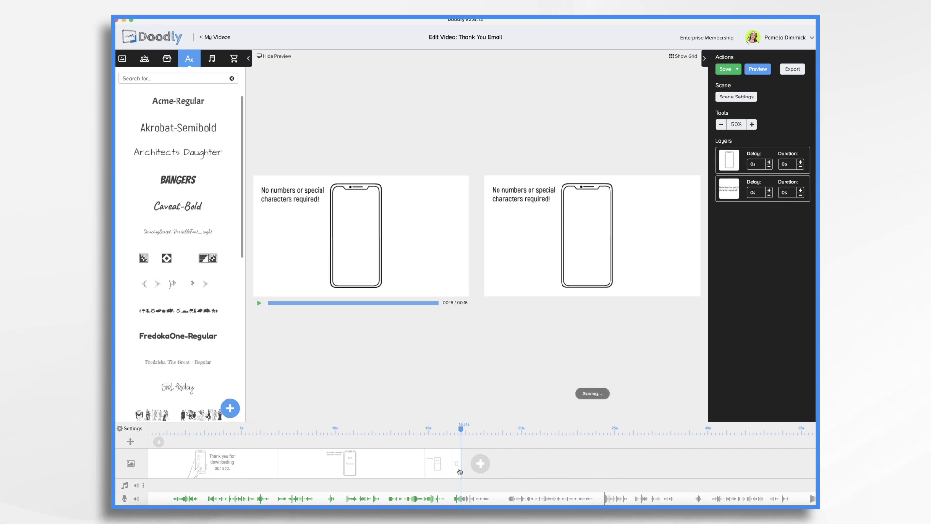
click(751, 125)
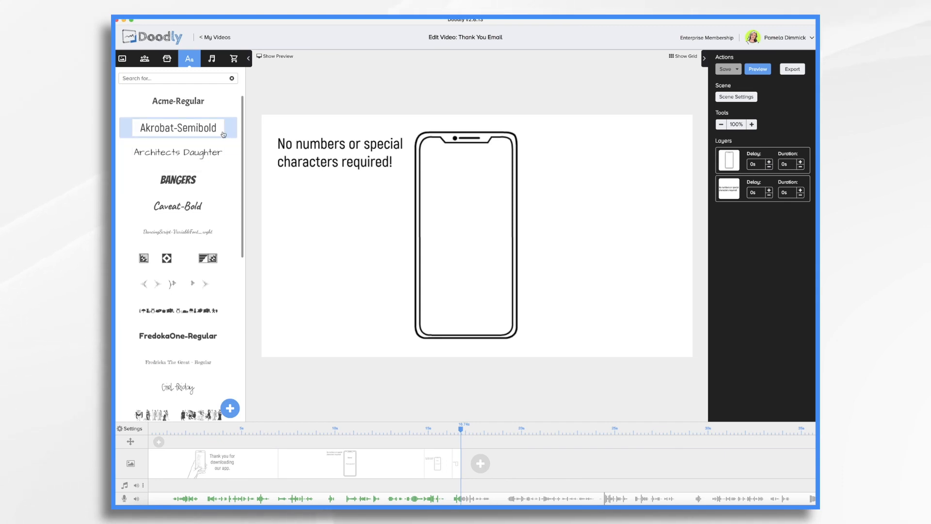
Step: Add the store and frequency labels (Choose Your Store, Safeway, Vons, Frequency, Daily, Weekly) inside the phone
text(Em)
text(Frequency)
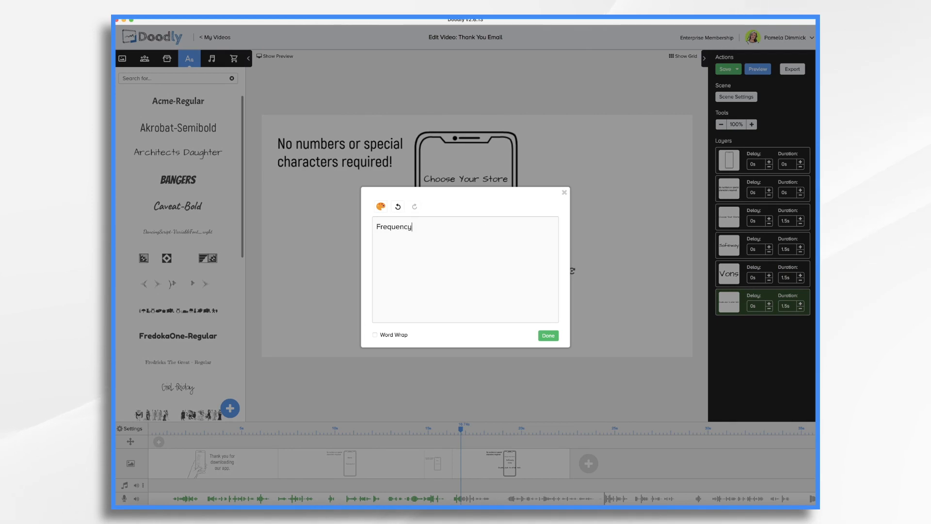
click(547, 335)
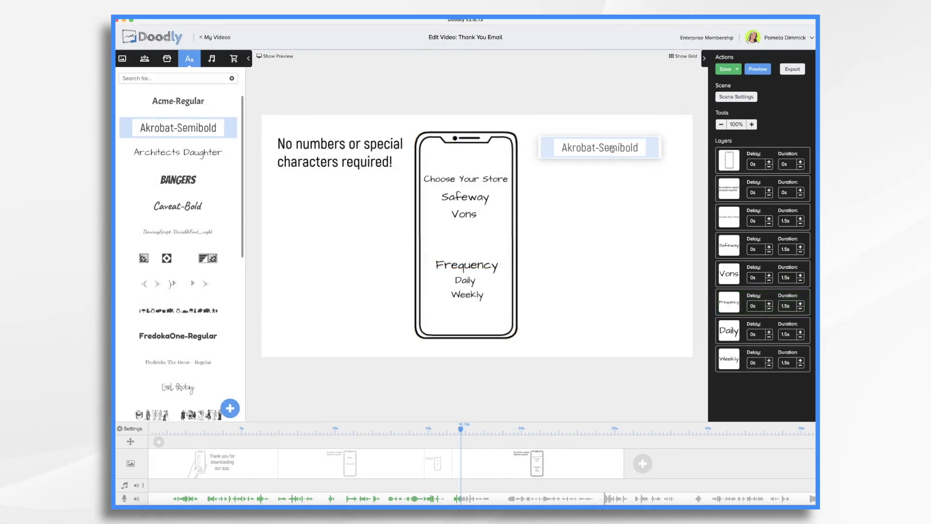
Step: Add an 'Add Your Favorite Stores' heading in Akrobat-Semibold to the right of the phone
double_click(599, 147)
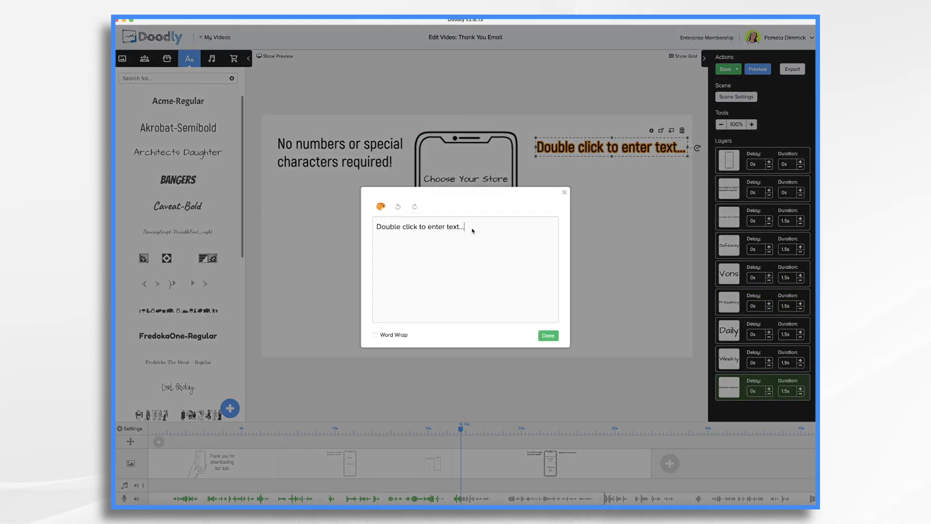
click(547, 336)
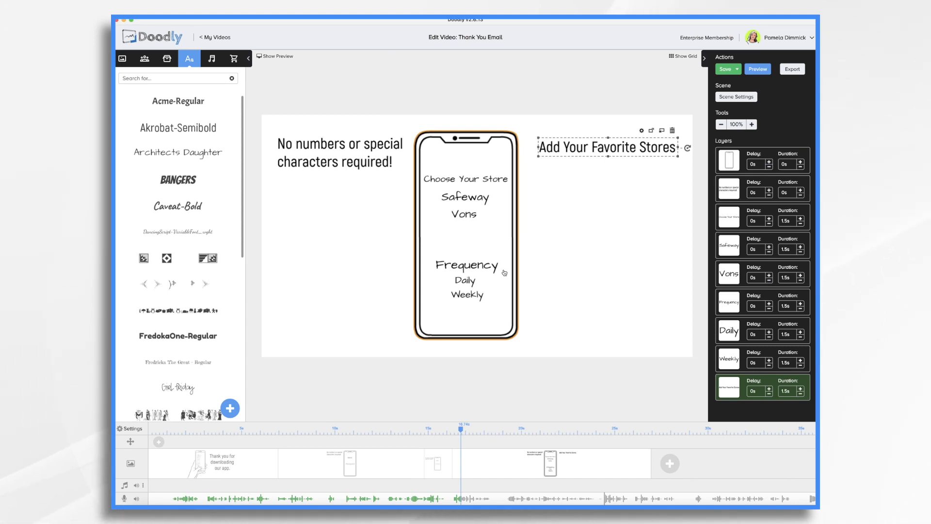
mouse_move(443, 220)
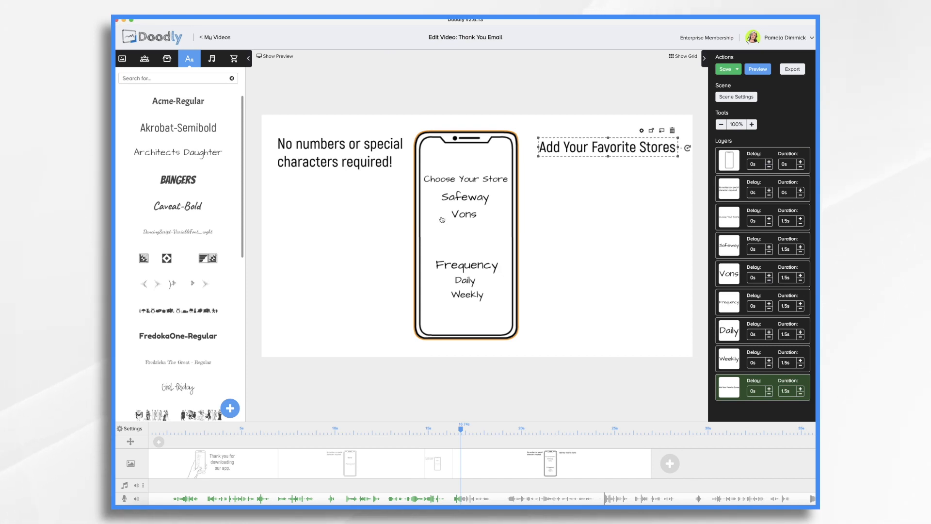
click(167, 58)
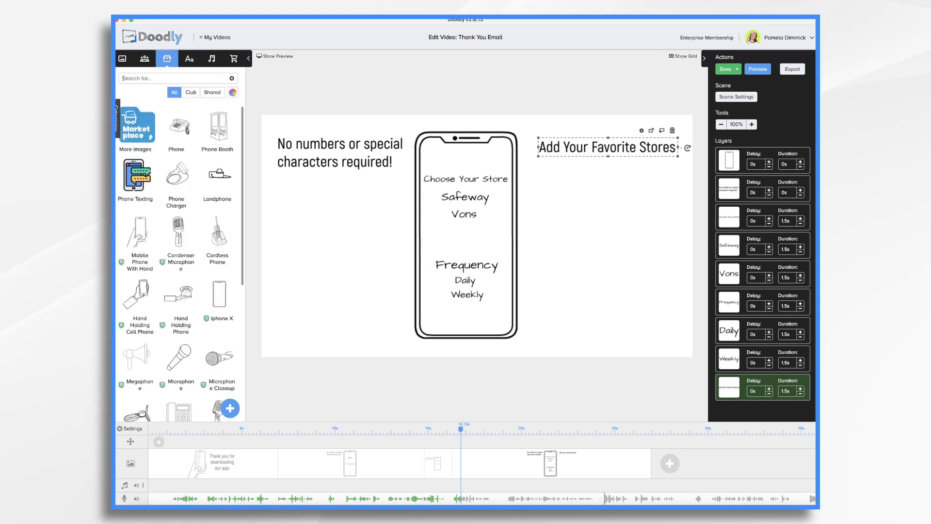
Step: Search the image library for a sticky note and place it inside the phone between Vons and Frequency
text(remin)
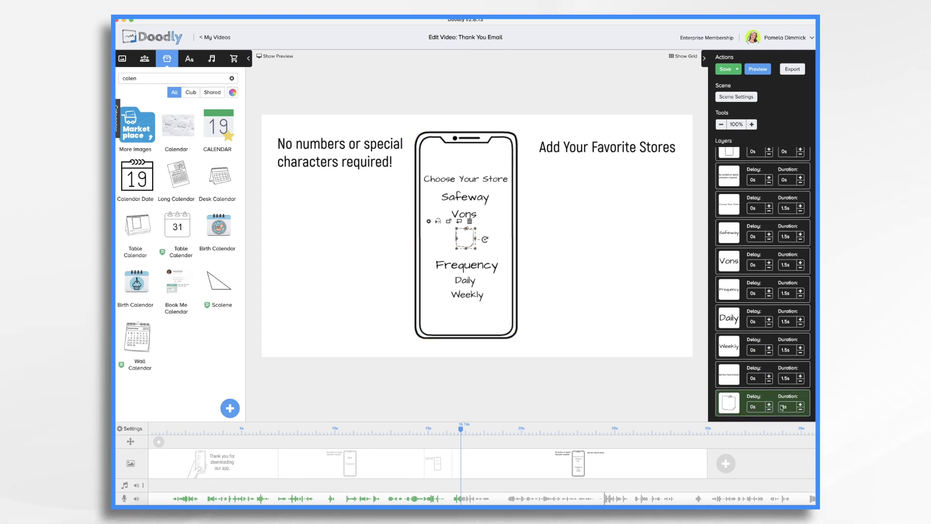
Step: Duplicate the sticky note into three zero-duration layers with delays 0, 0.2 and 0.3 seconds
click(802, 403)
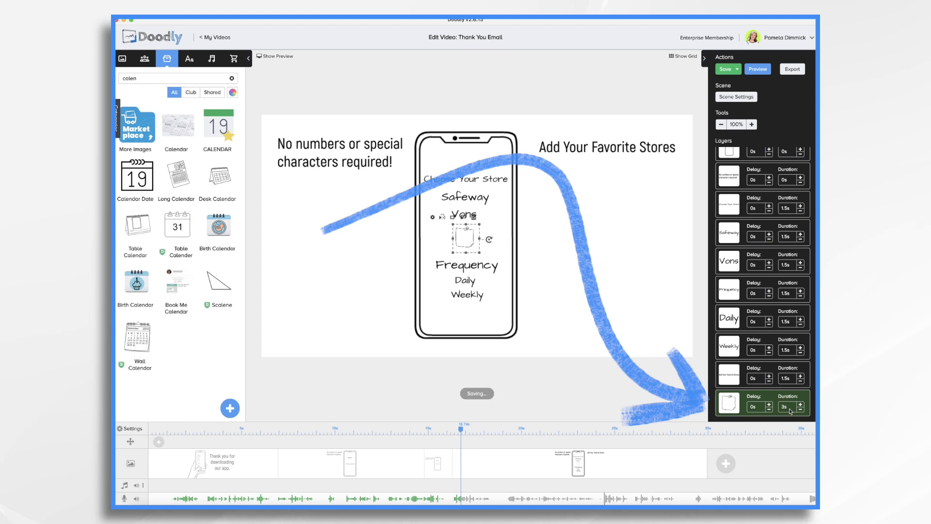
click(725, 69)
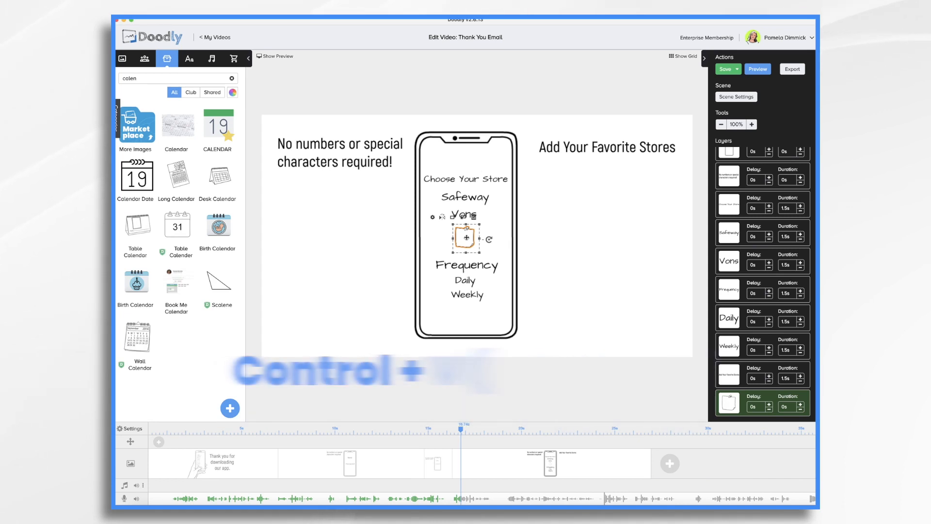
key(ctrl+v)
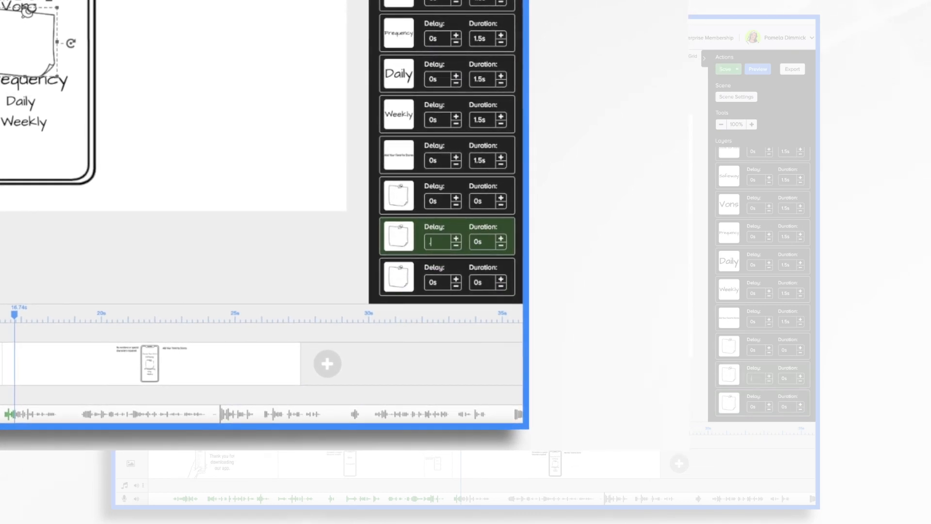
click(456, 237)
text(0.2)
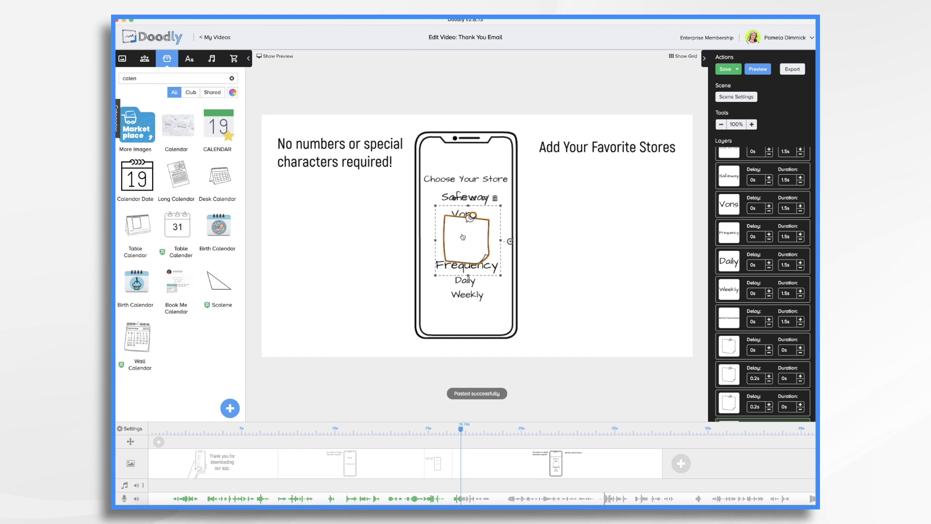
Step: Enlarge one sticky note copy so it covers the phone
click(468, 295)
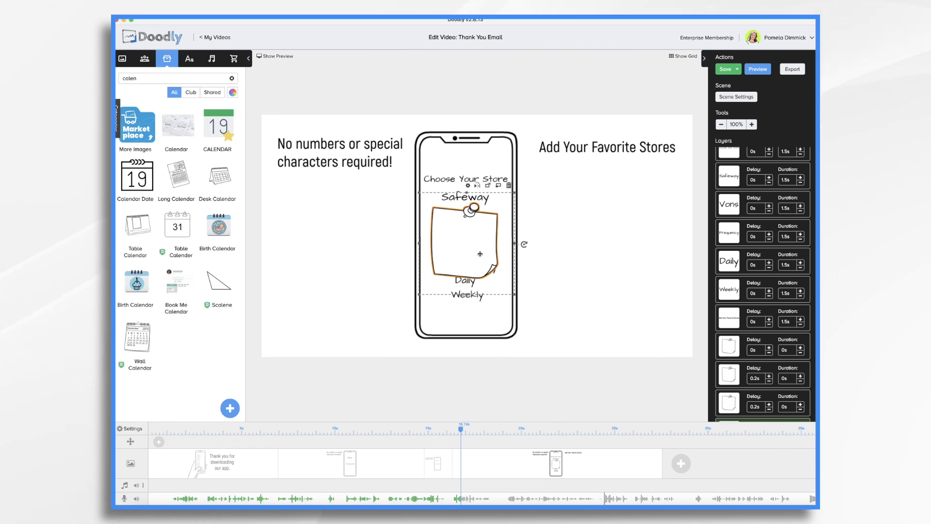
click(724, 69)
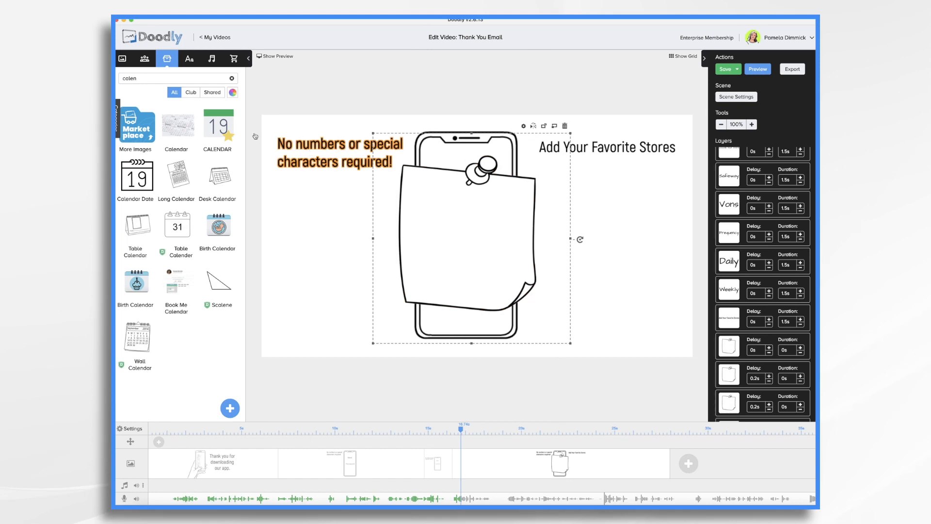
Step: Write 'Shopping Day is Coming Up!' on the sticky note as word-wrapped handwritten text
click(189, 58)
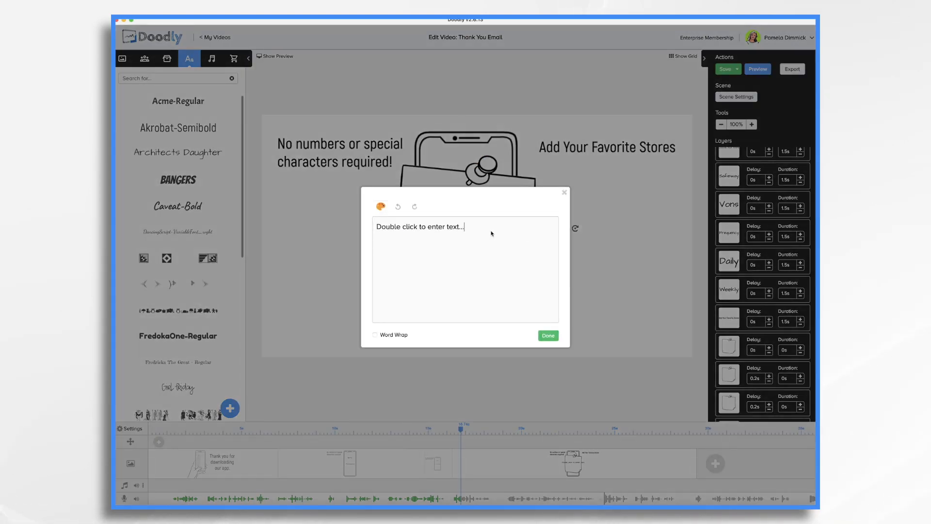
text(Shopping Day is Coming Up!)
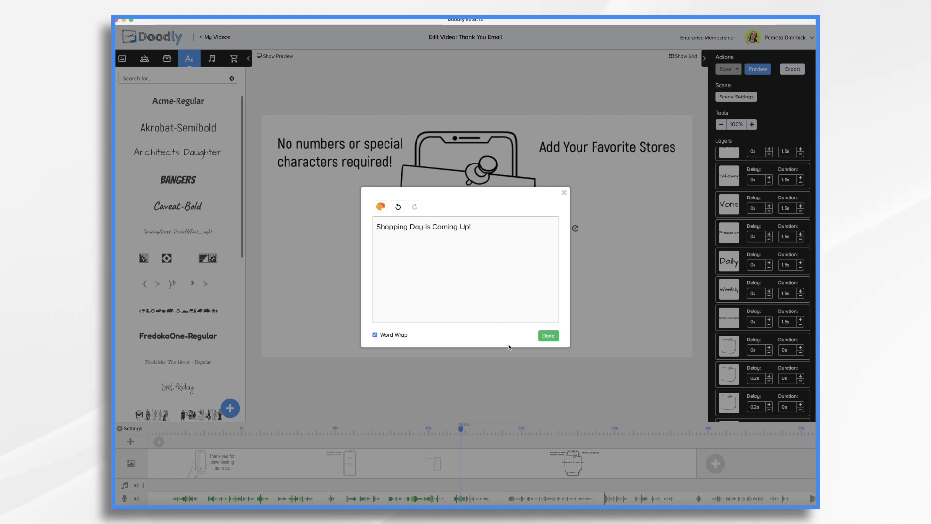
click(548, 335)
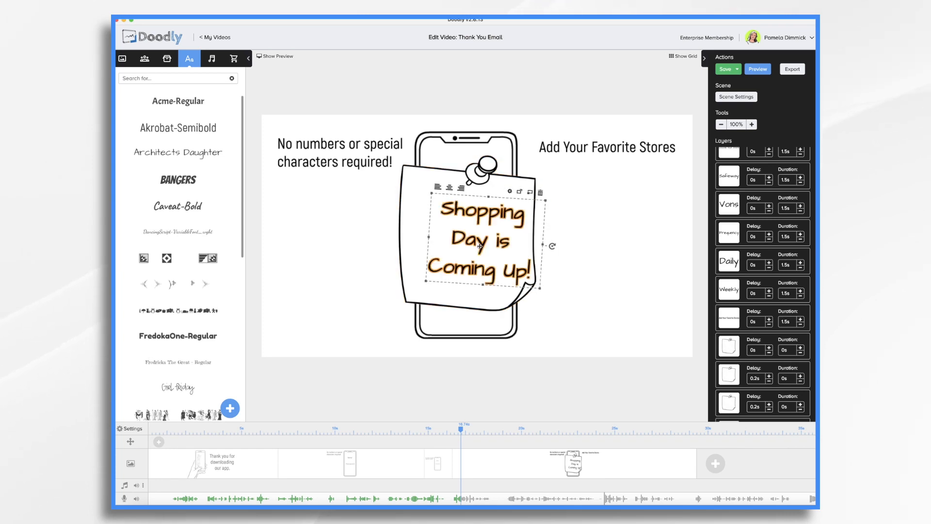
click(275, 56)
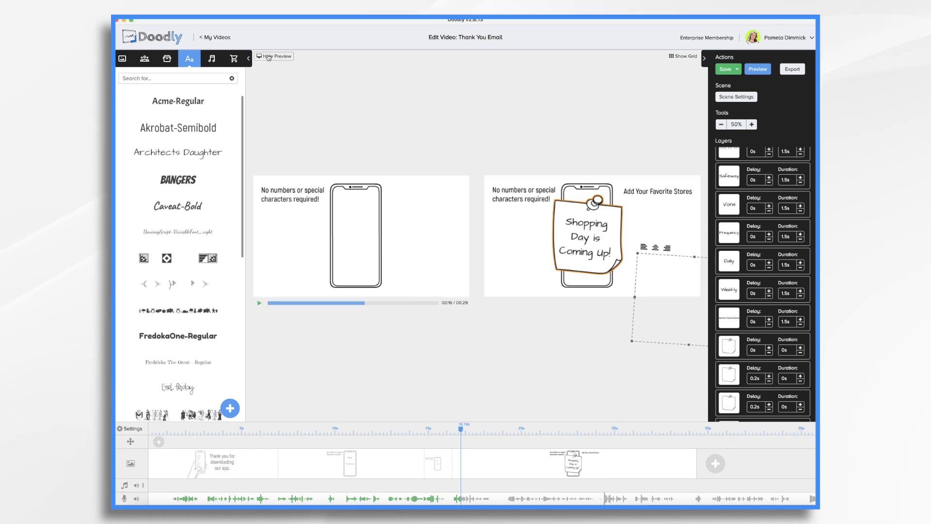
Step: Preview the opening 'Thank you for downloading our app' scene and bring up its Scene Settings
click(273, 56)
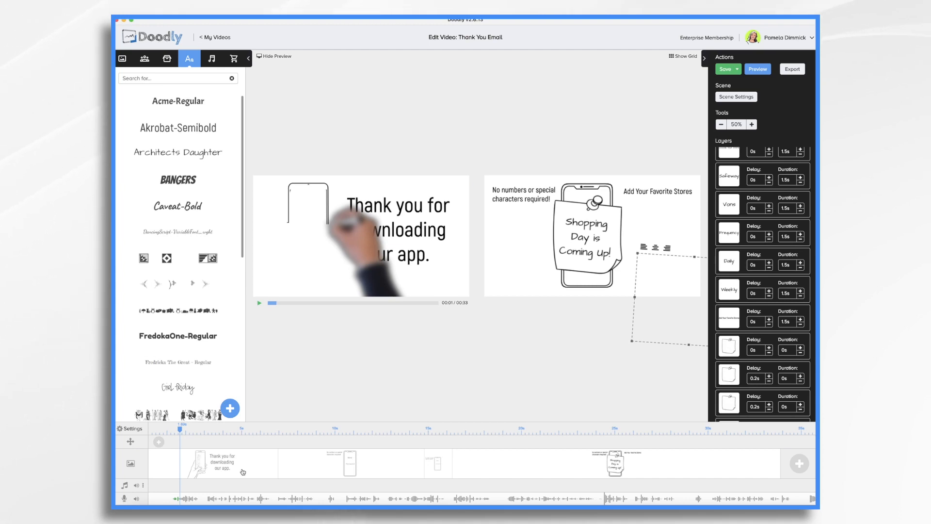
click(230, 408)
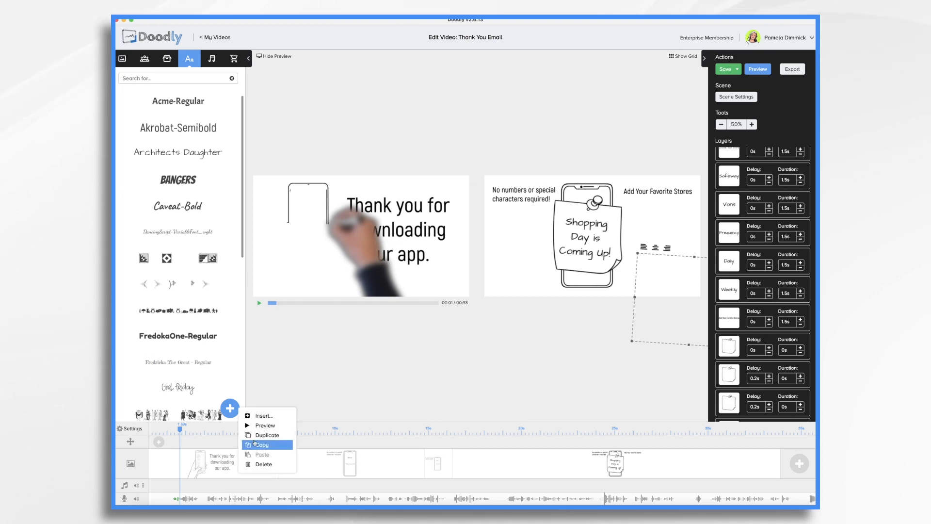
click(264, 425)
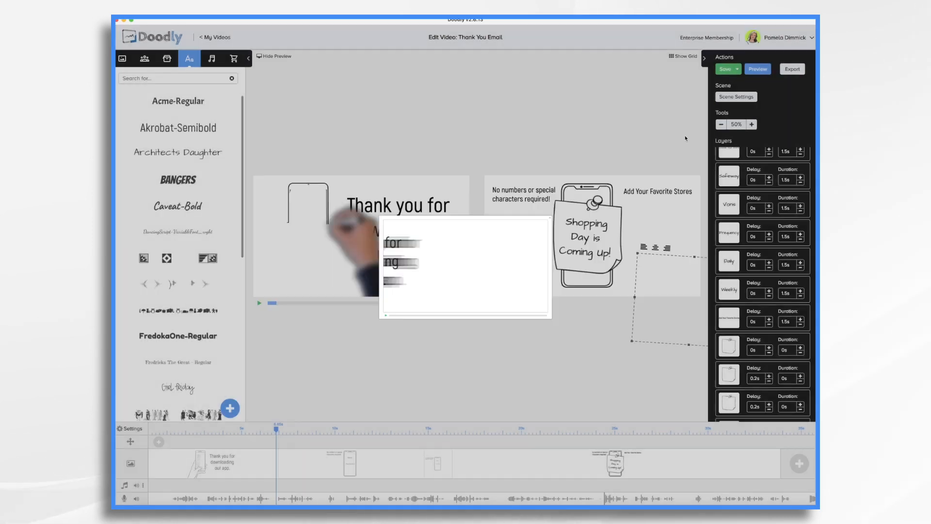
Step: Give the opening thank-you scene 2 extra seconds of hold time at its end and apply
click(735, 97)
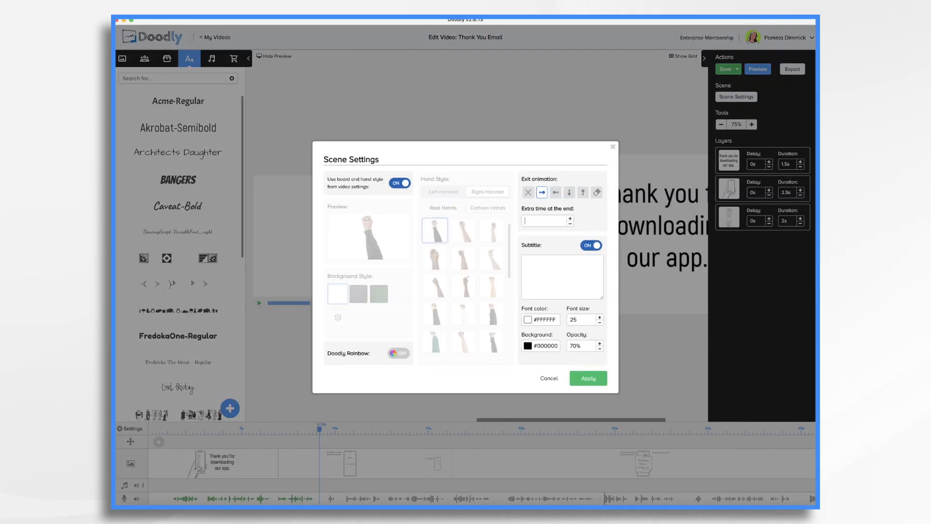
text(2s)
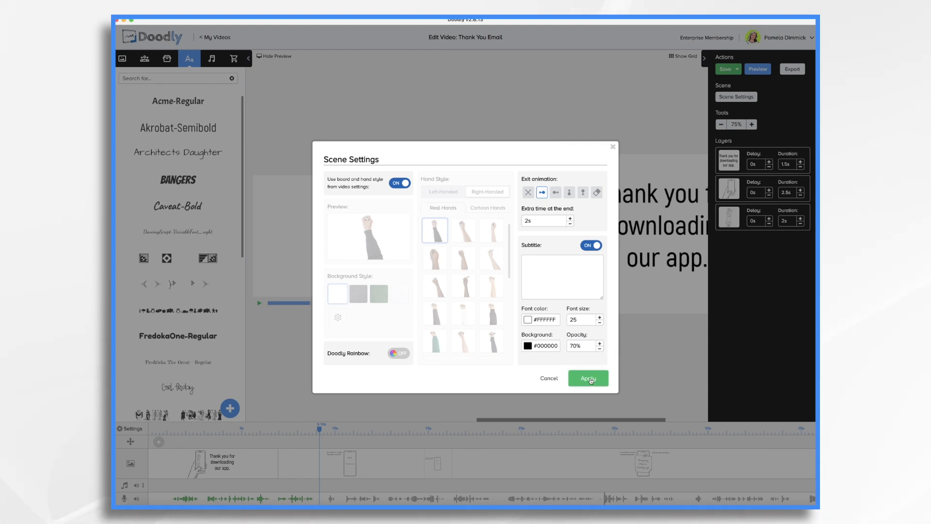
click(588, 378)
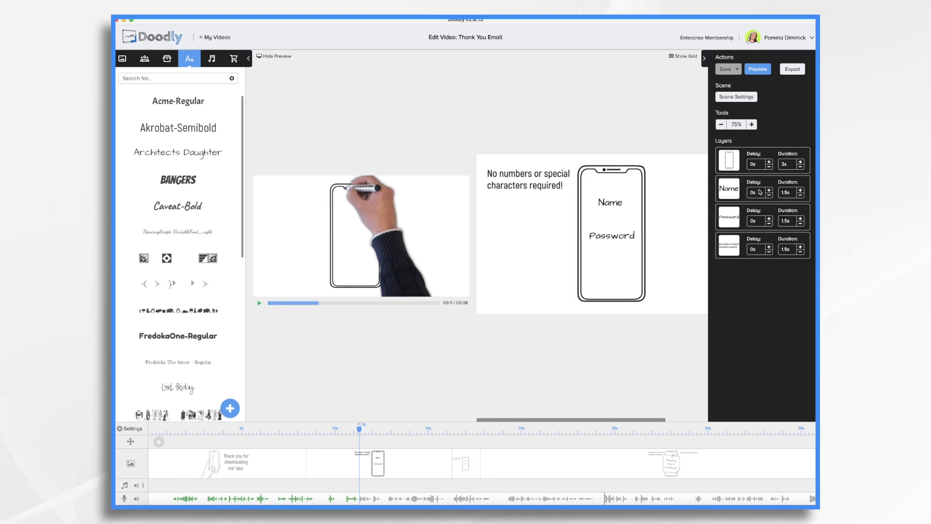
Step: Delay the Name label and the 'No numbers or special characters required!' caption by 1 second each
click(611, 202)
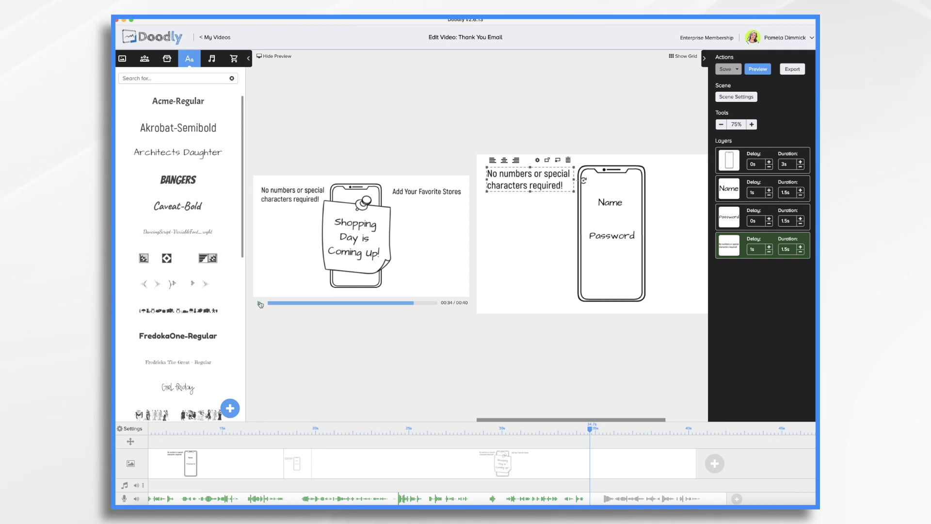
Step: In the sticky note scene, delay the 'Add Your Favorite Stores' heading to 5 seconds and replay the preview
click(260, 302)
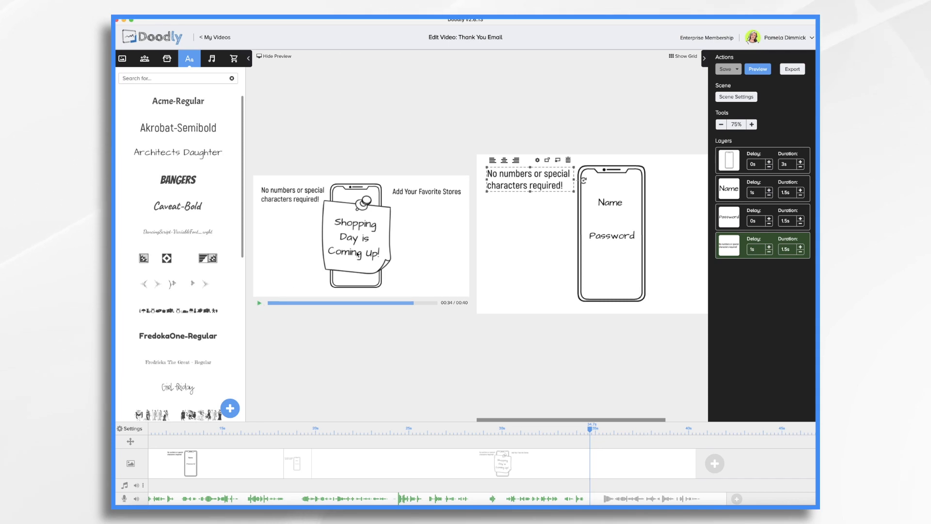
mouse_move(544, 468)
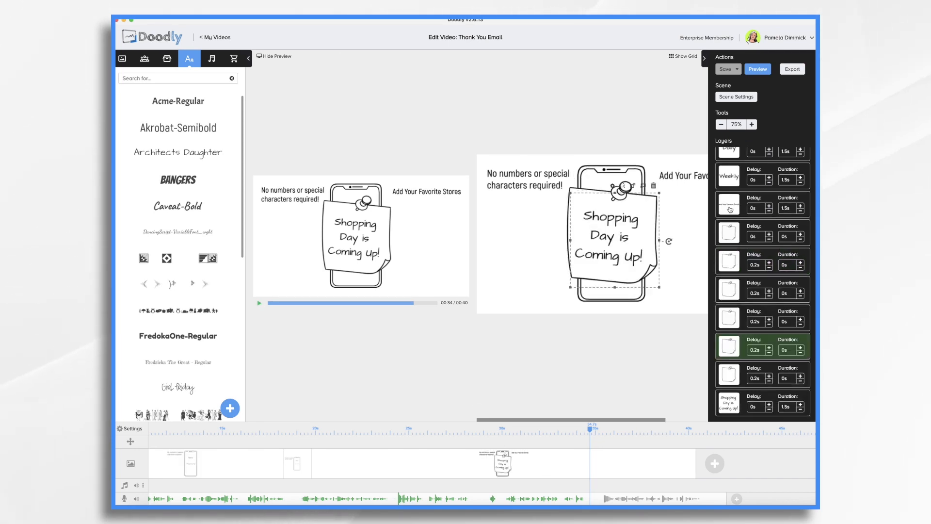
click(728, 204)
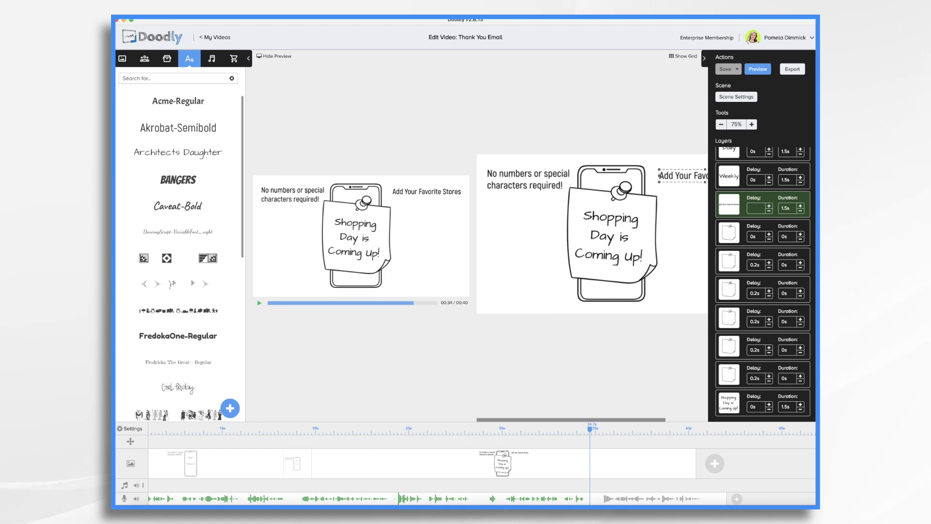
text(3.5s)
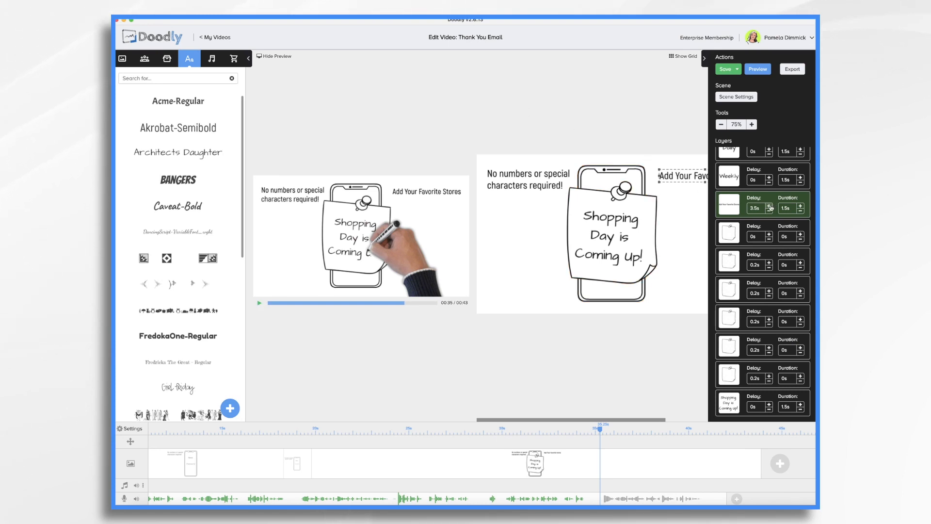
click(769, 205)
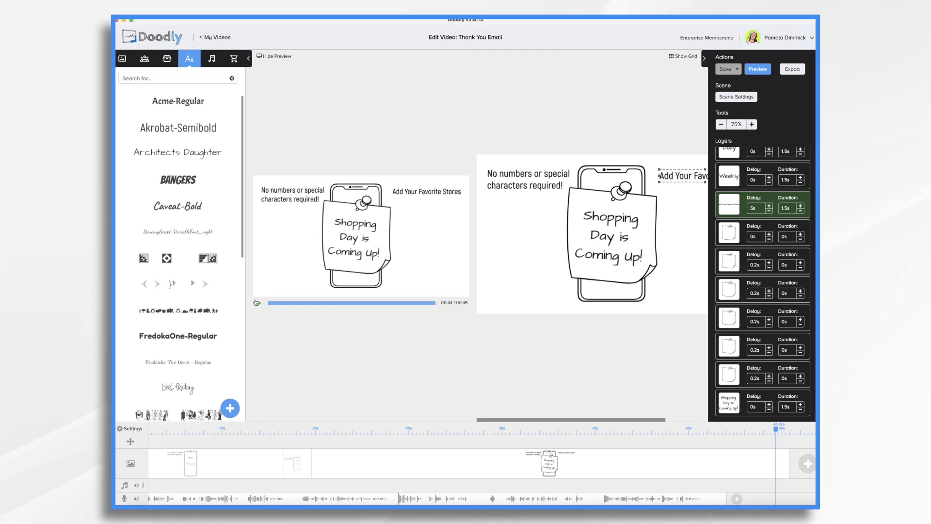
mouse_move(167, 59)
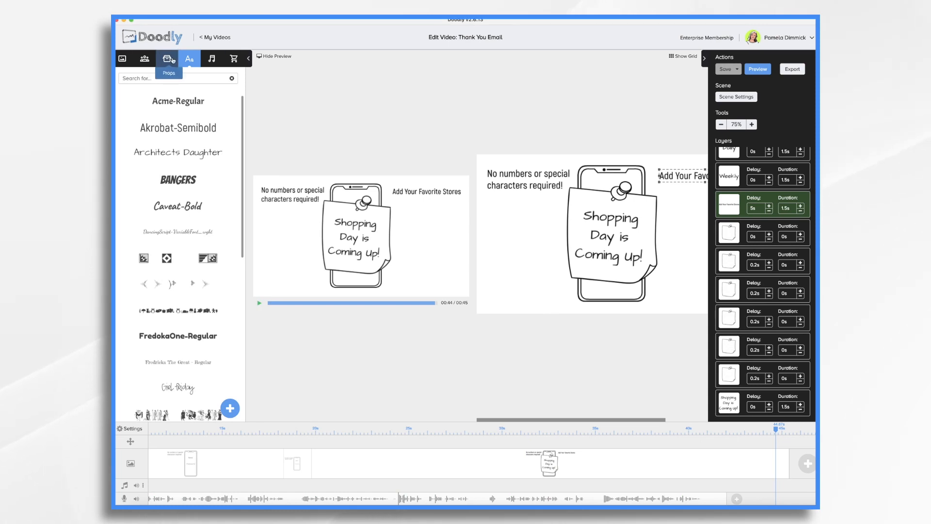
Step: Add the Happy Days track from the music library as the video's background music
click(210, 58)
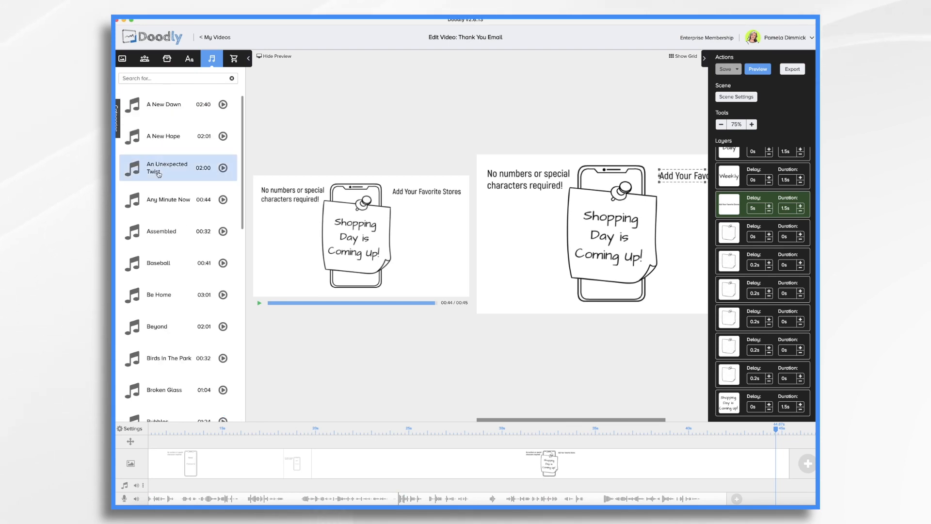
scroll(down, 3)
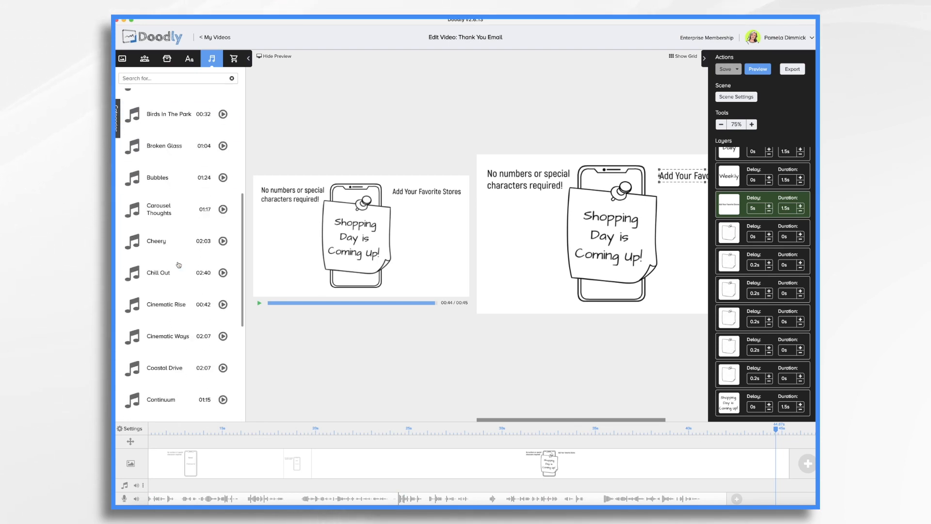
scroll(down, 3)
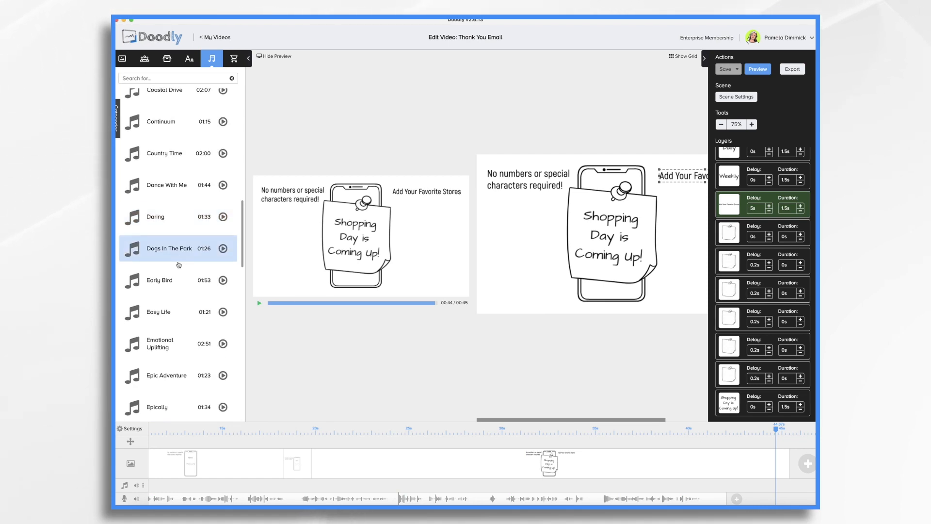
scroll(down, 3)
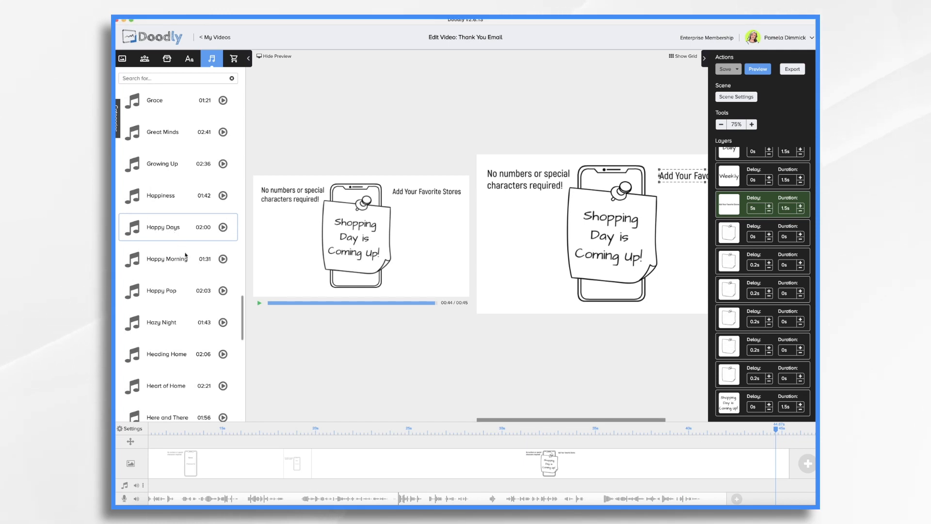
mouse_move(260, 478)
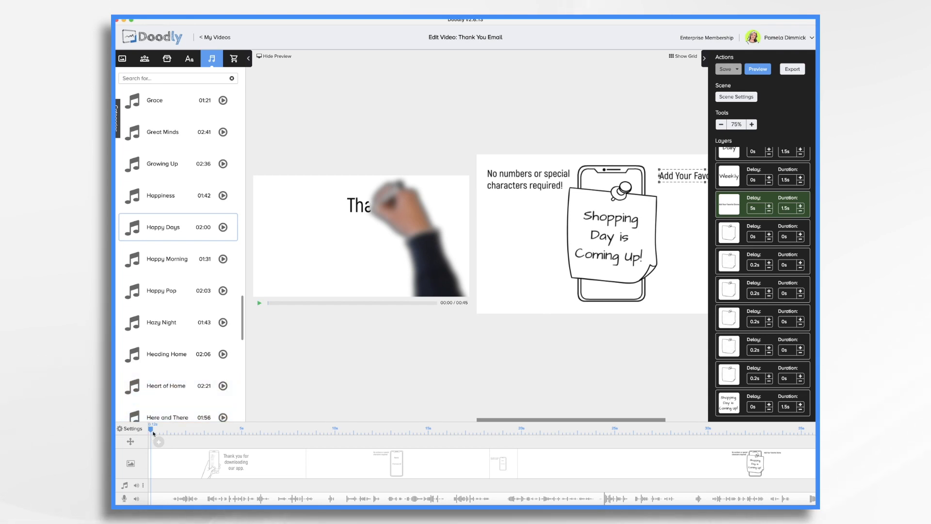
click(166, 227)
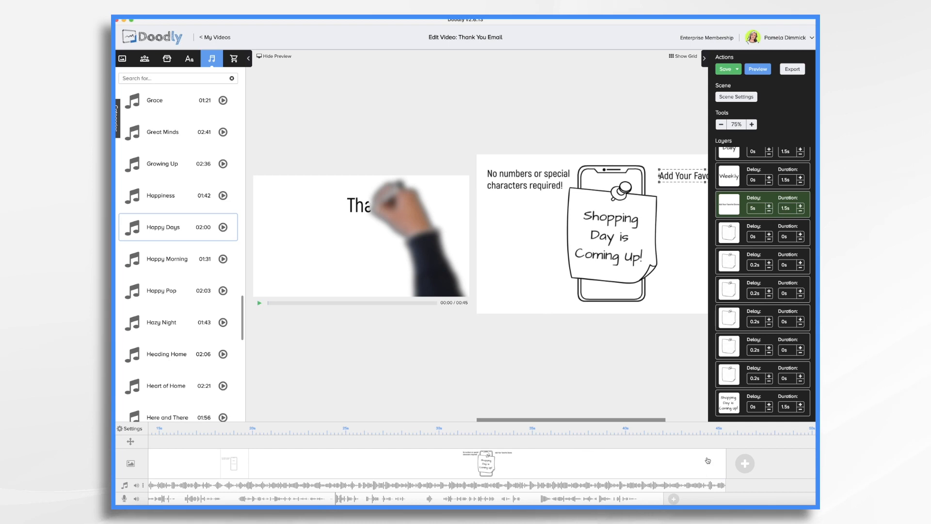
mouse_move(712, 486)
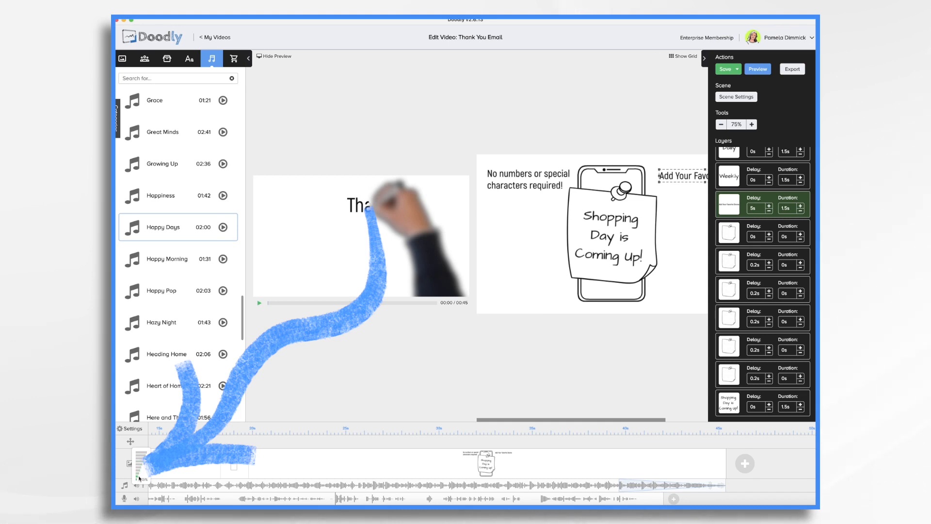
Step: Show the volume control for the Happy Days background music track
click(725, 69)
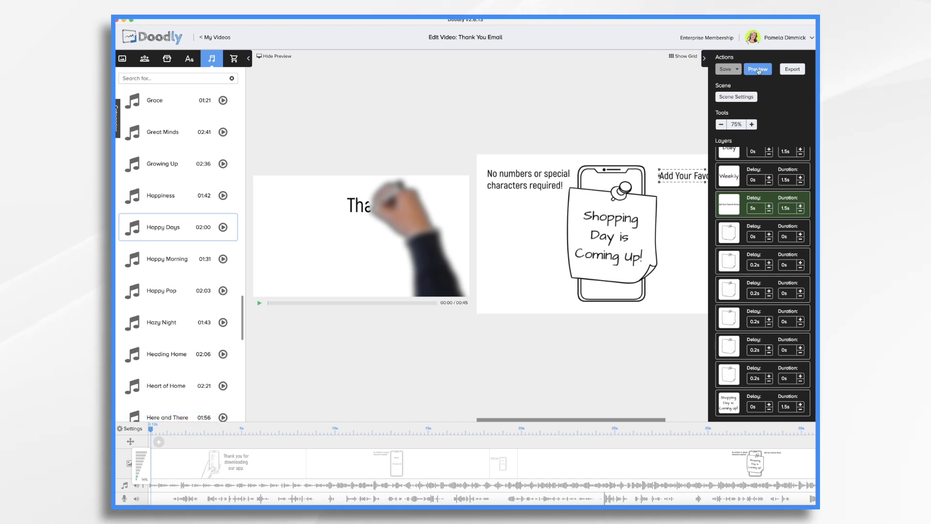
Step: Play the full video preview with music through to the final sticky-note scene
click(758, 69)
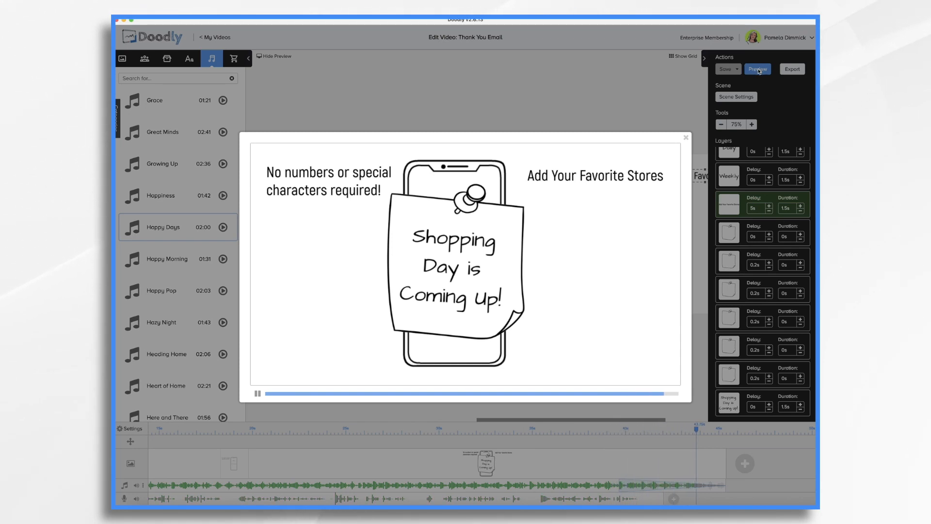
click(258, 392)
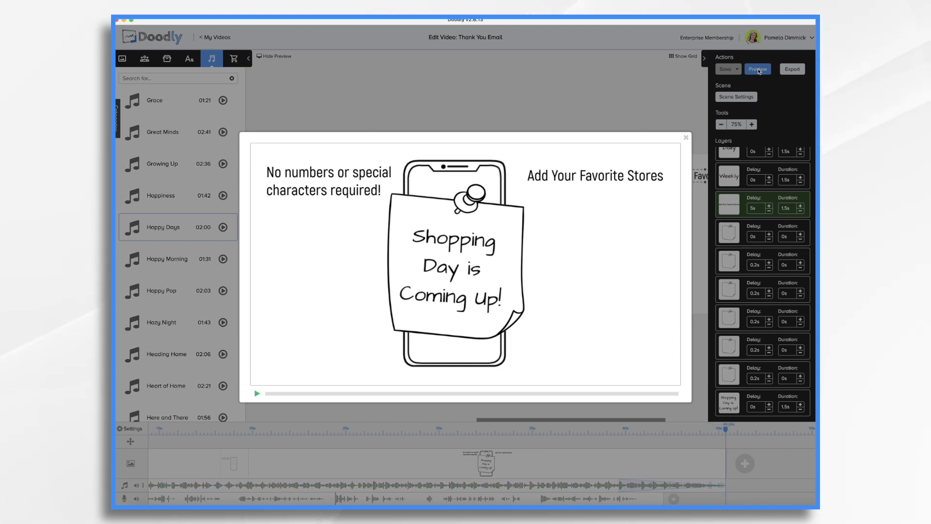